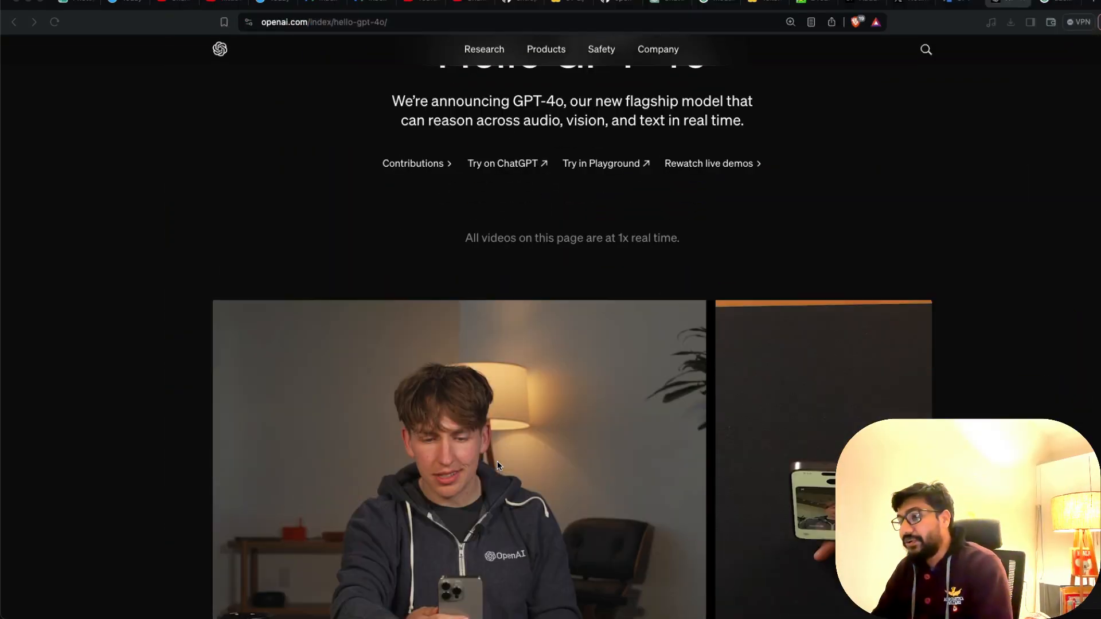
Start playing the first demo video, 'Guessing May 13th's announcement'.
scroll(down, 3)
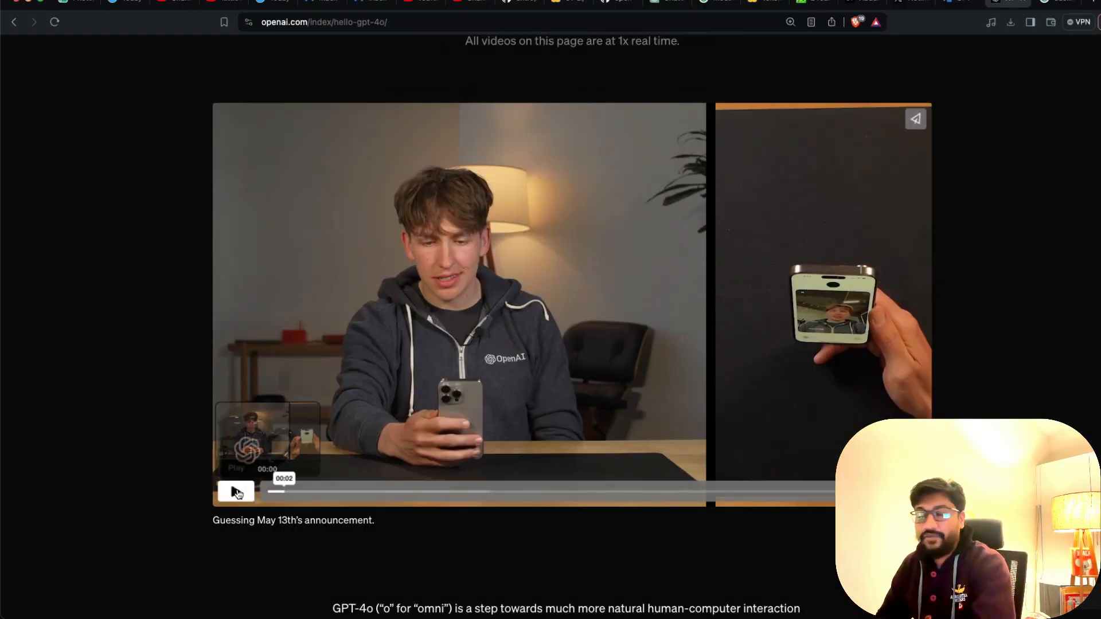
click(236, 491)
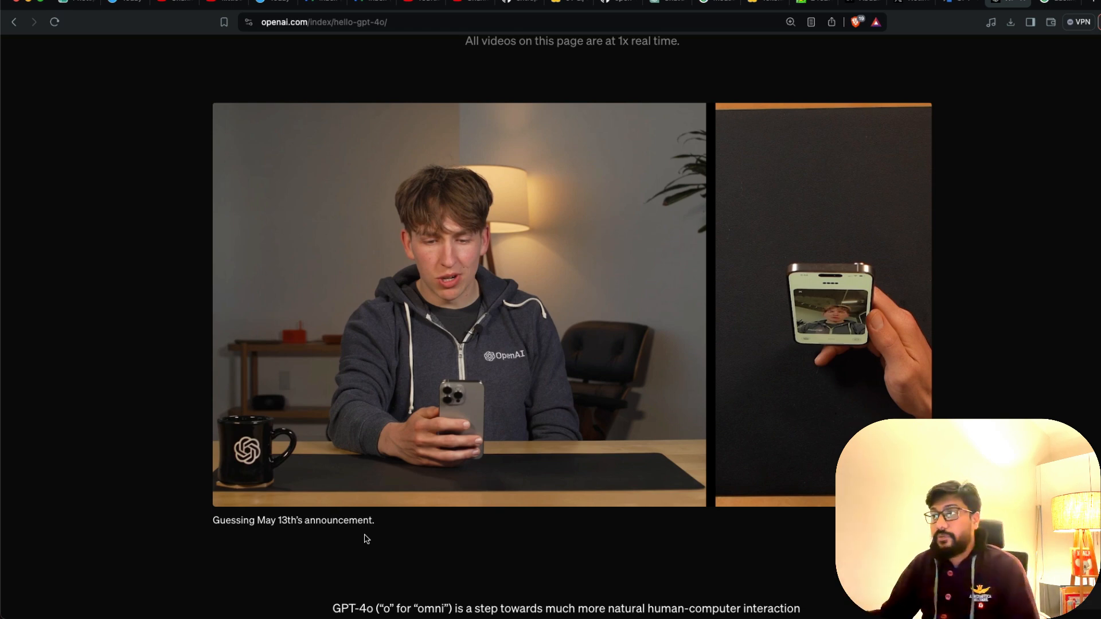
Select the word 'GPT-4o' in the 'Hello GPT-4o' headline at the page top.
scroll(up, 3)
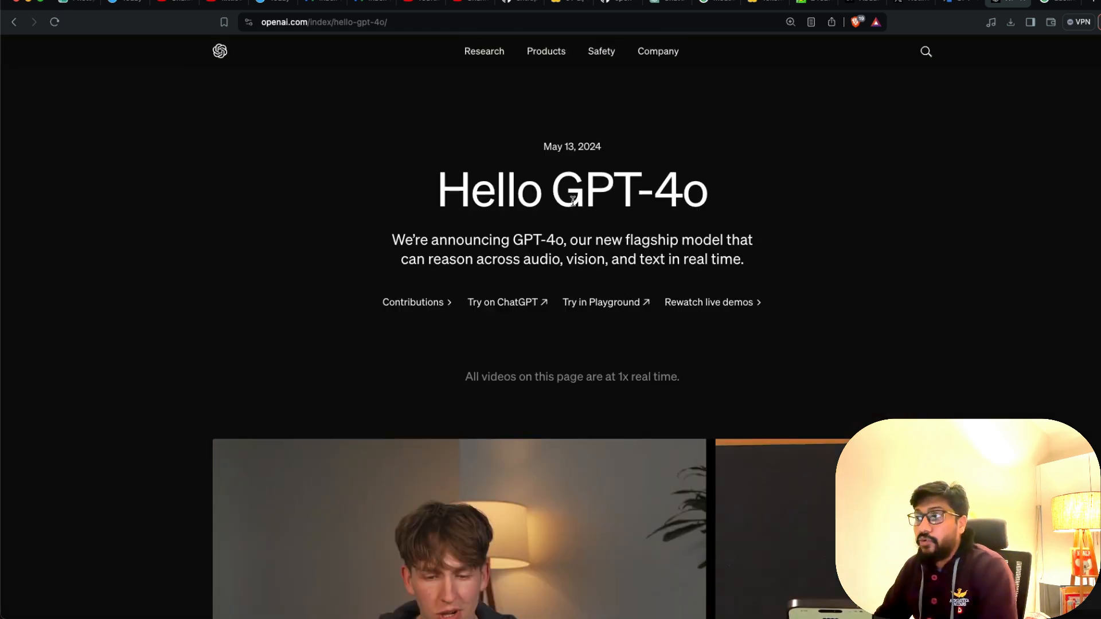
double_click(629, 189)
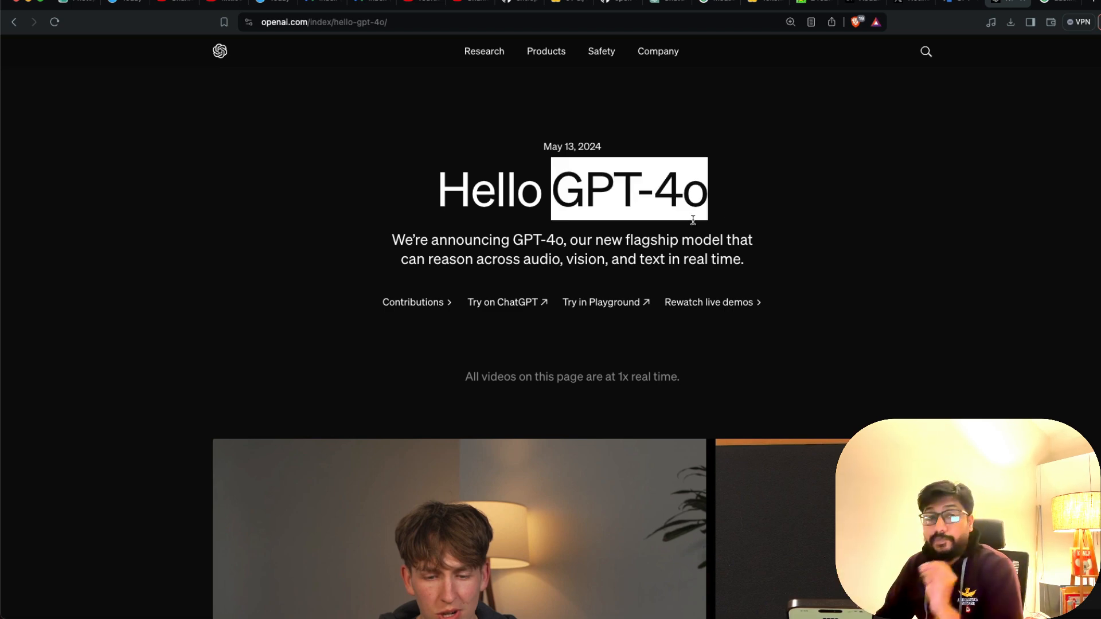
mouse_move(573, 247)
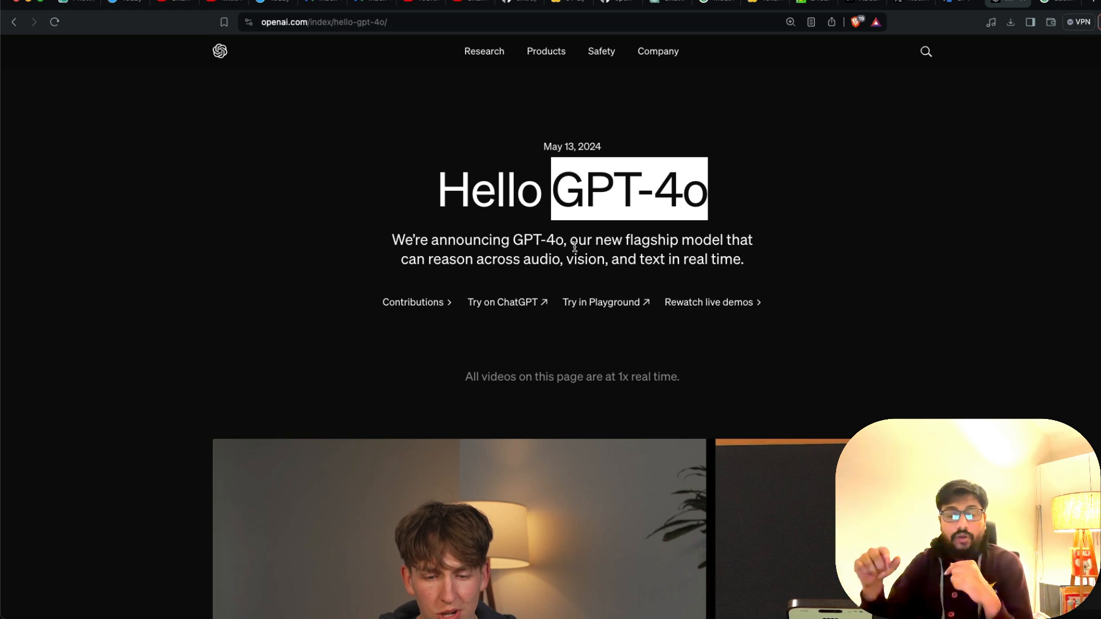
mouse_move(599, 309)
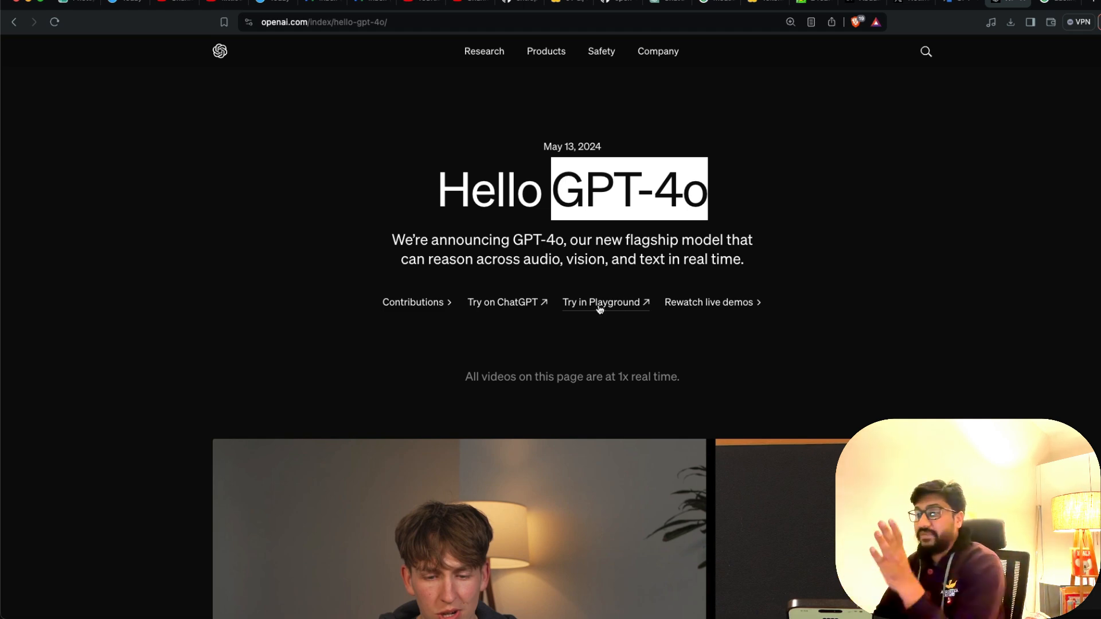
mouse_move(572, 277)
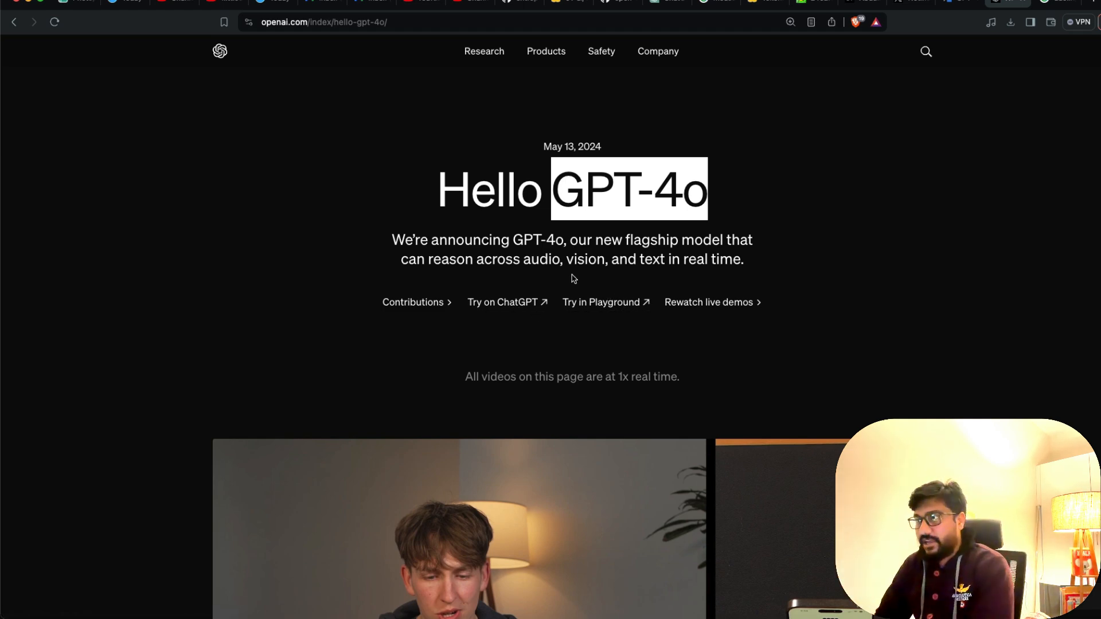
mouse_move(540, 274)
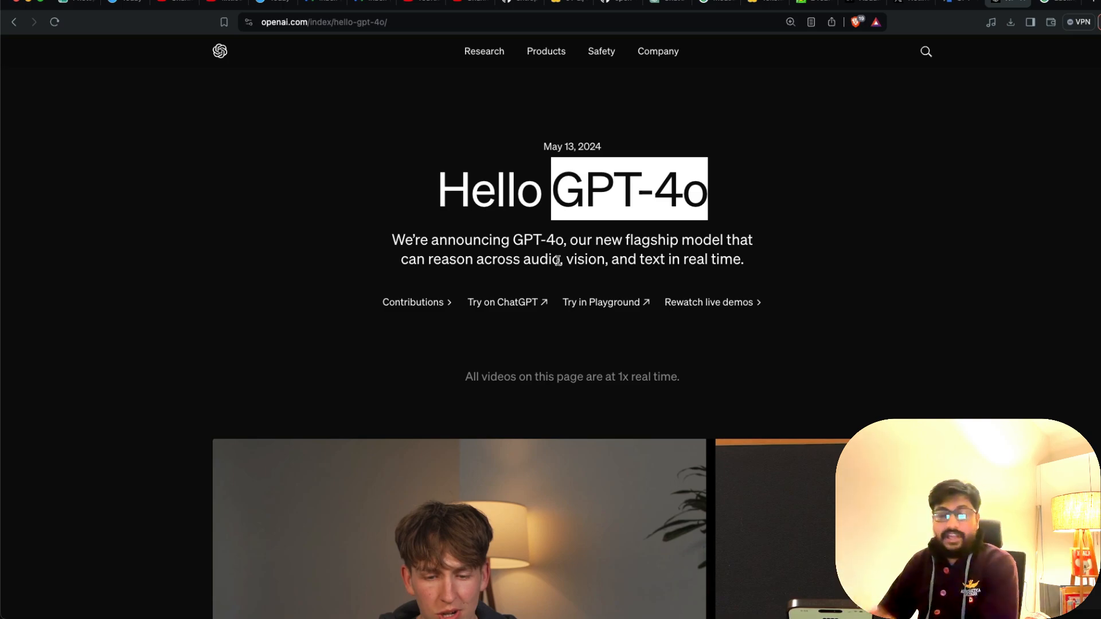
Scroll to the 3D object synthesis sample with the generated OpenAI logo renderings.
scroll(down, 3)
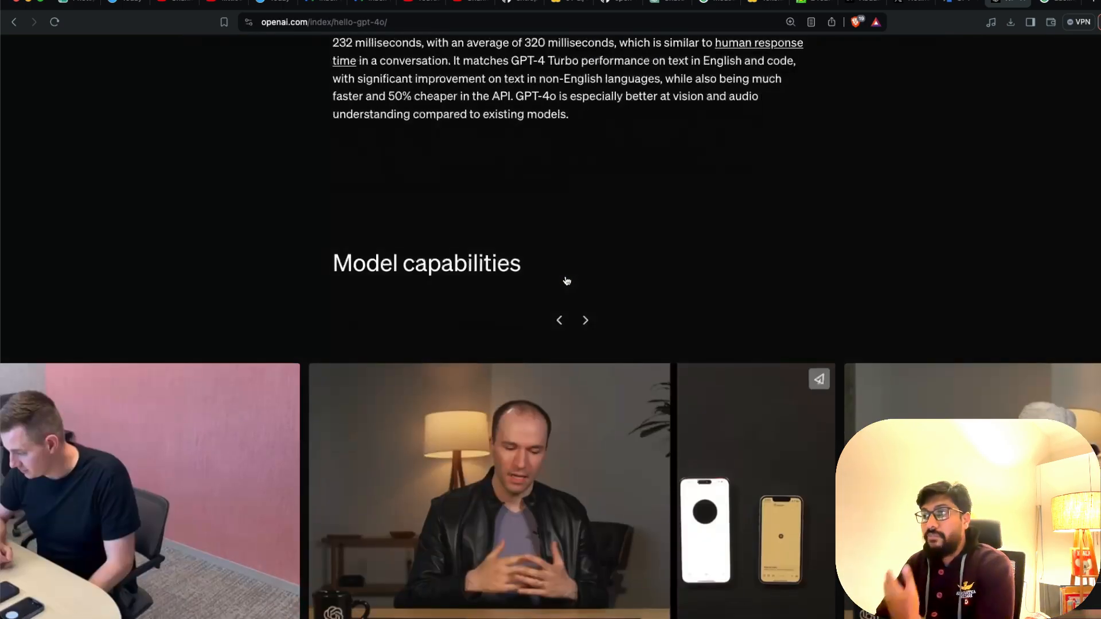
scroll(up, 3)
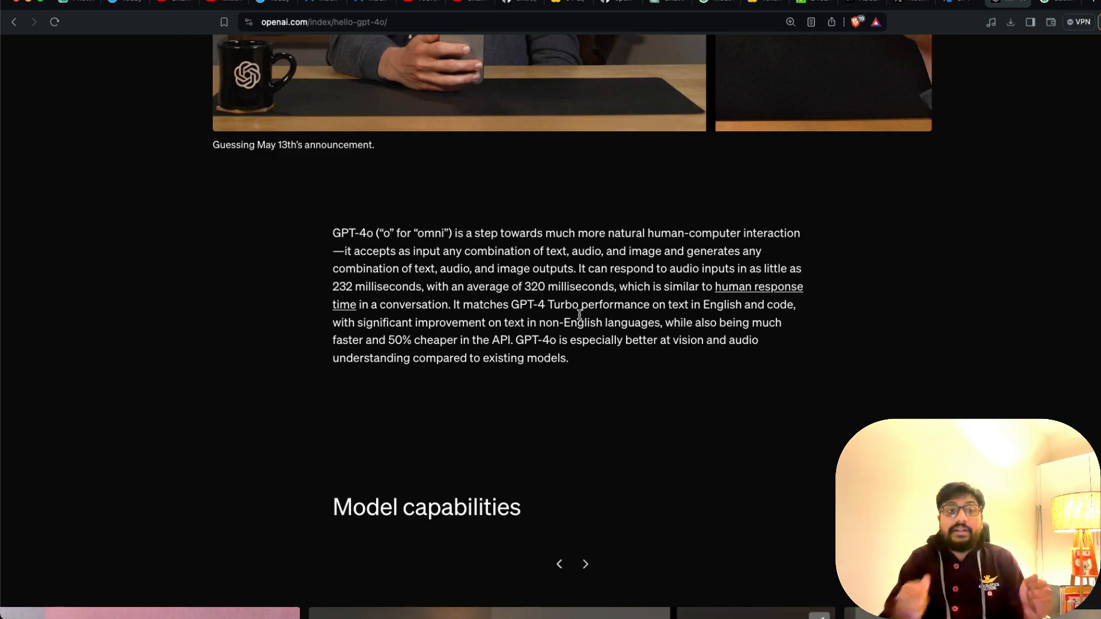
scroll(down, 3)
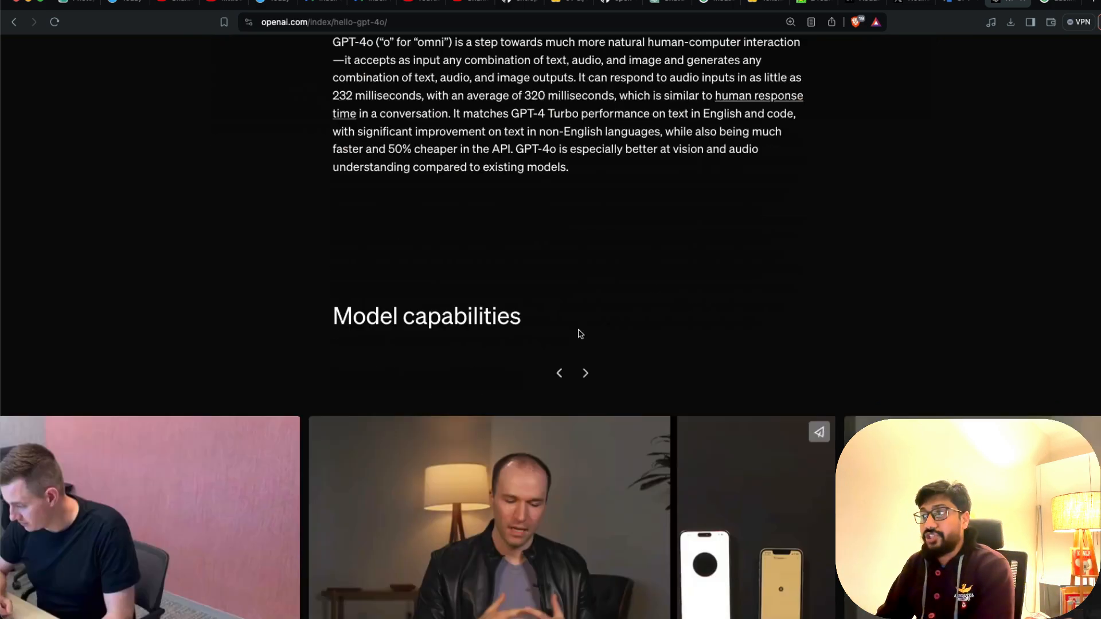
scroll(down, 3)
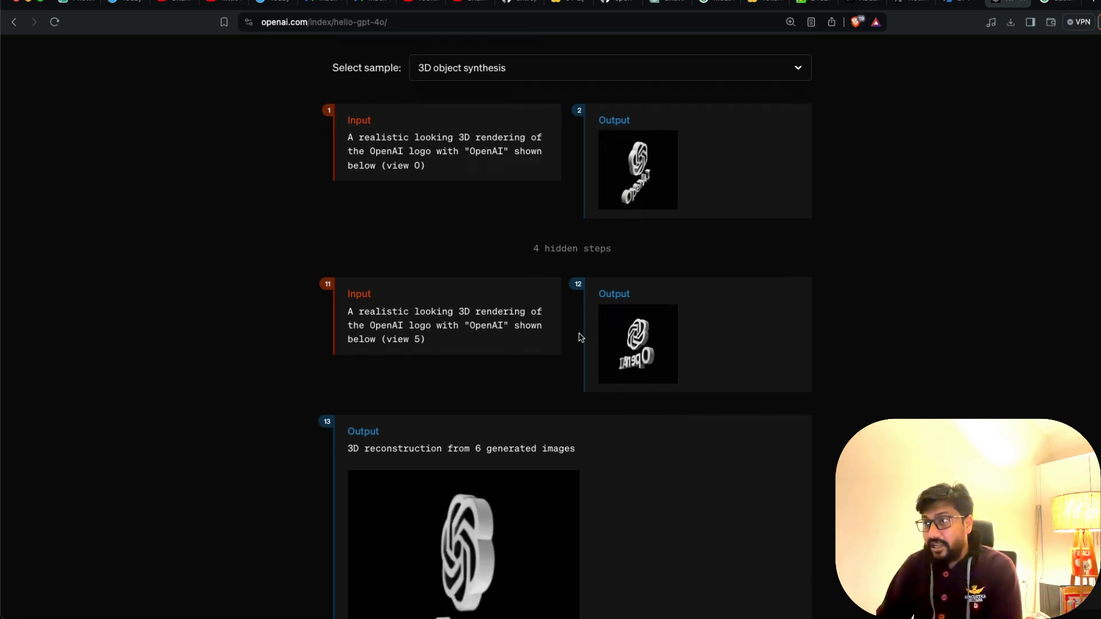
Choose the Lecture summarization sample from the capability explorations list.
scroll(up, 3)
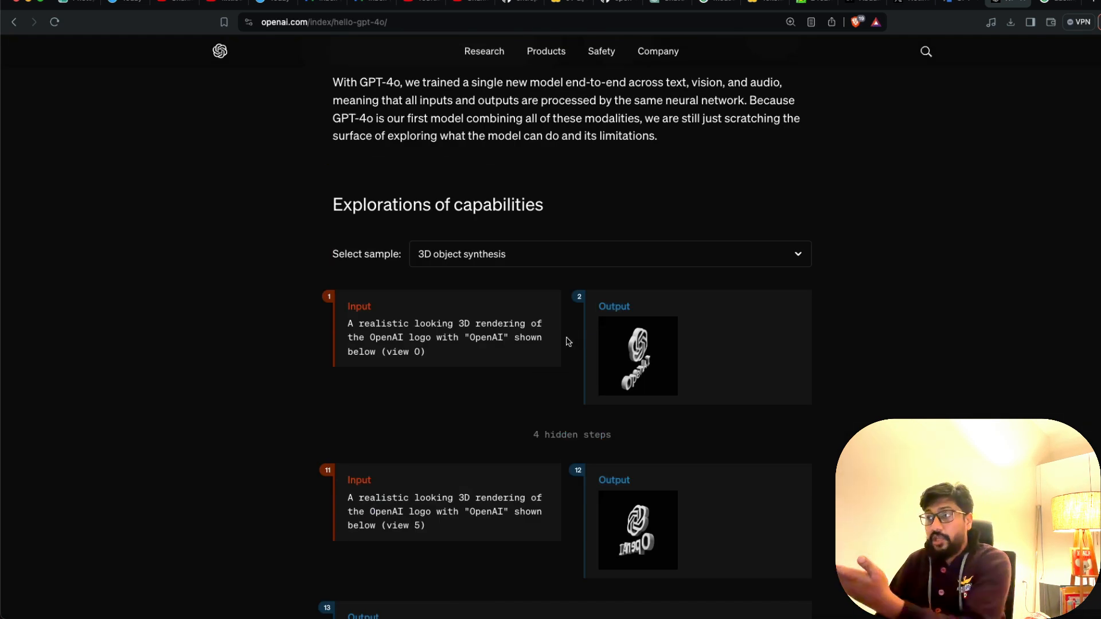
scroll(down, 3)
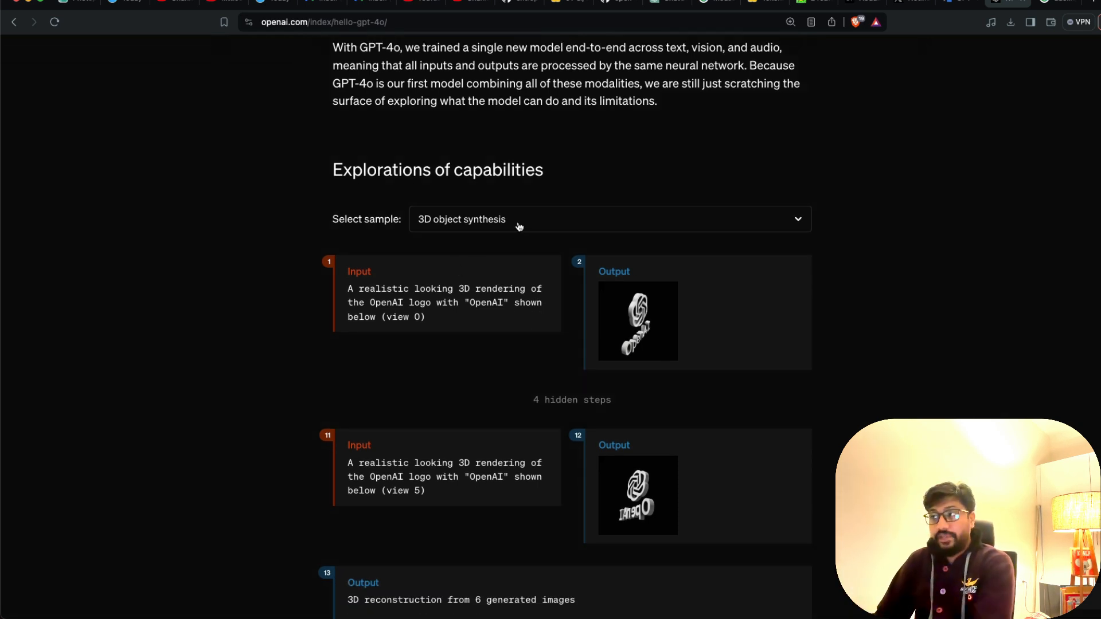
click(608, 218)
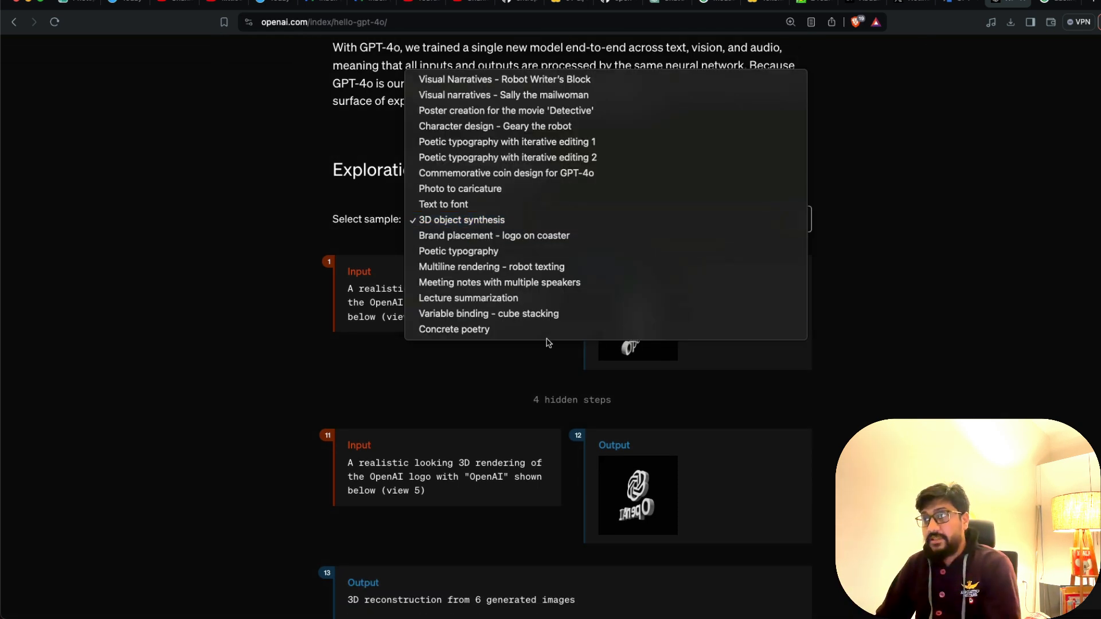
mouse_move(730, 79)
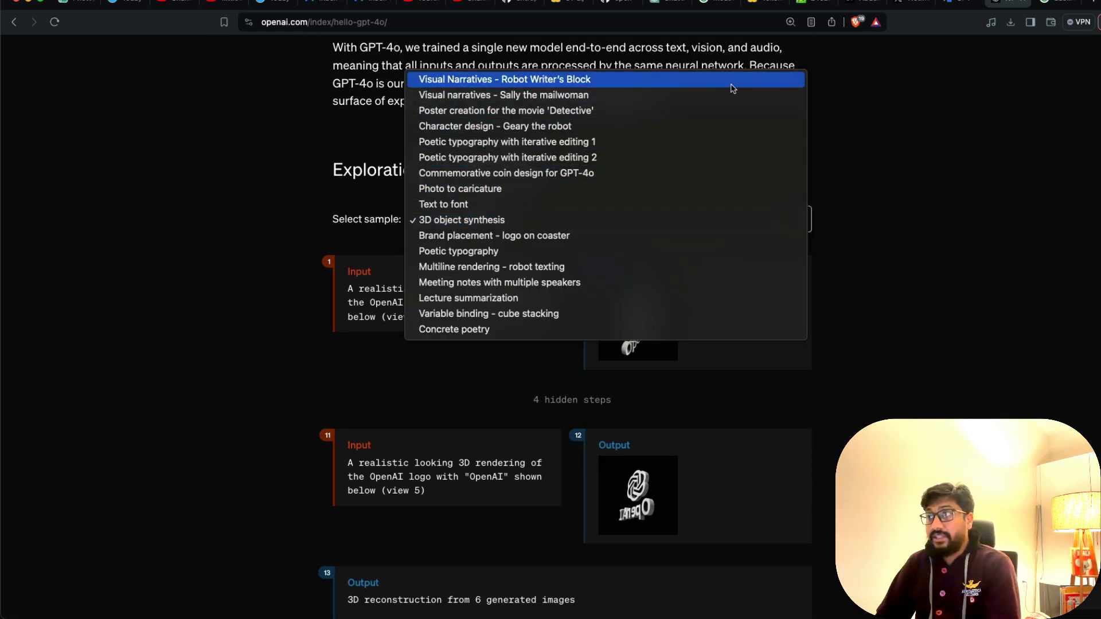
click(468, 298)
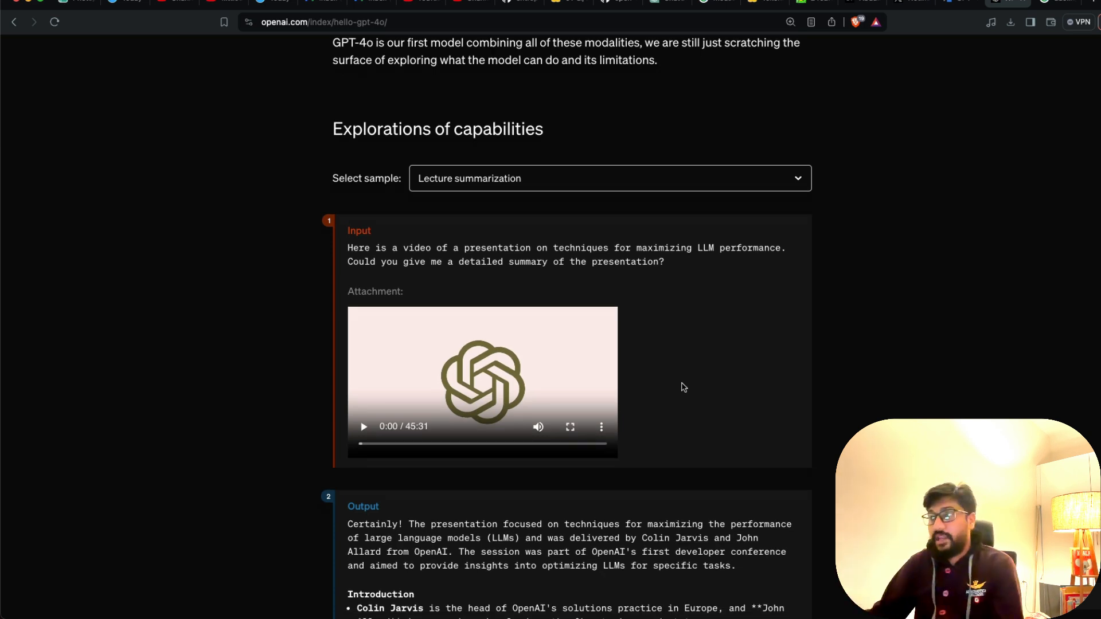
click(609, 178)
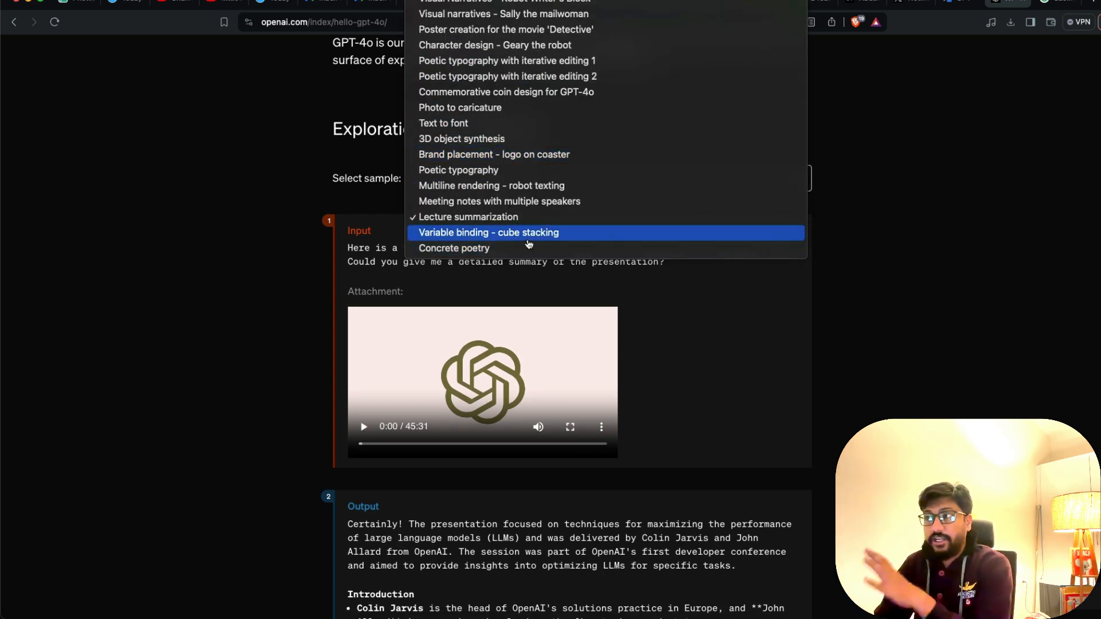
click(468, 217)
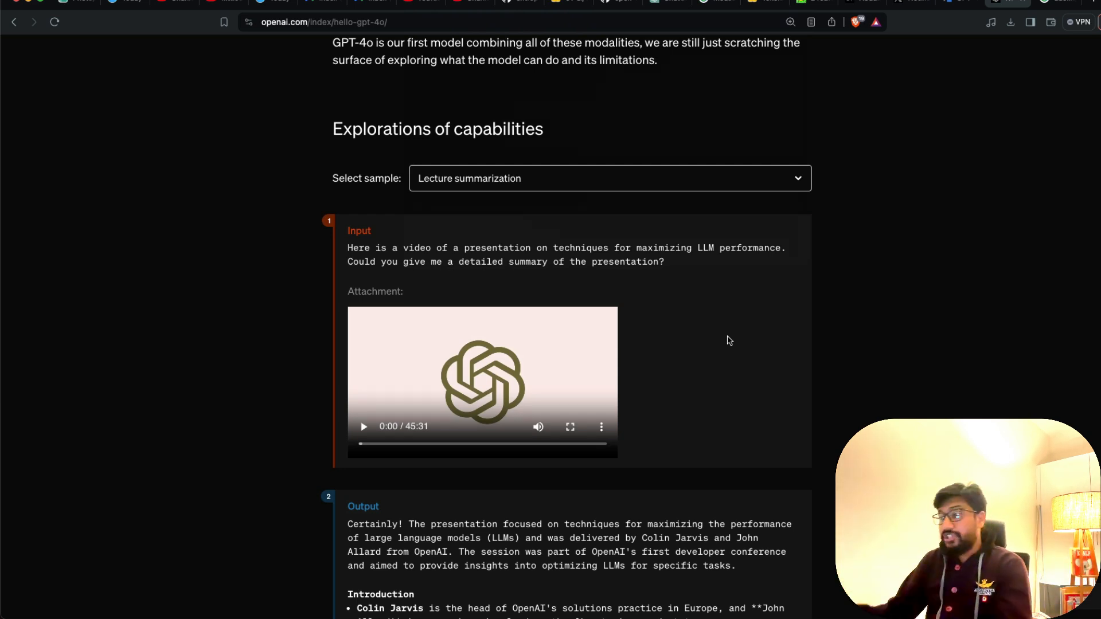
Scroll to the model evaluations and show the audio translation performance chart.
scroll(down, 3)
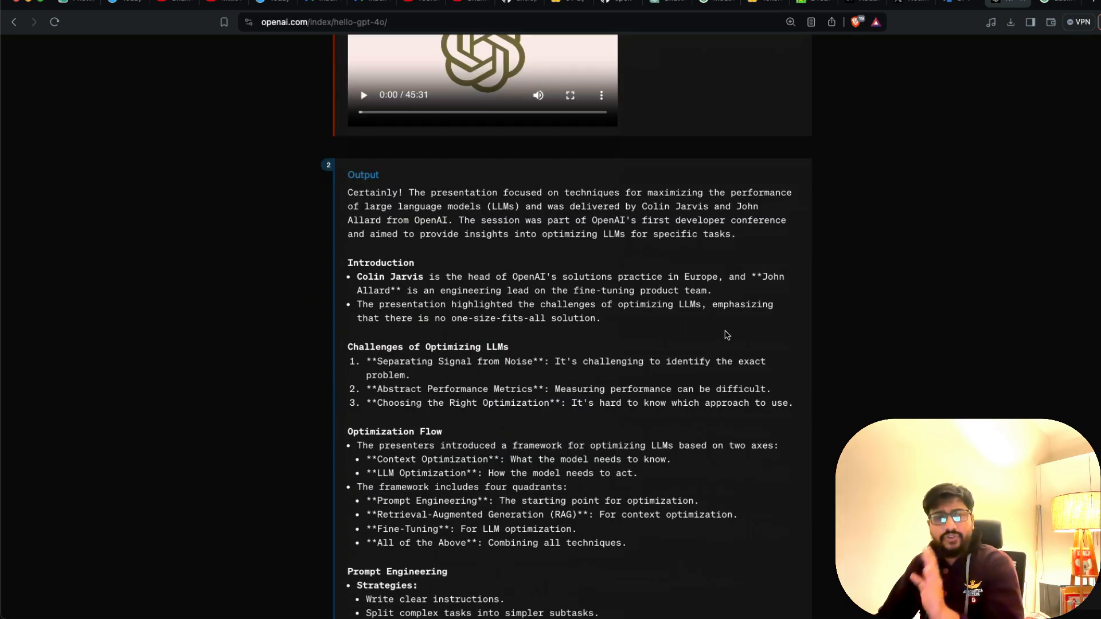
scroll(down, 3)
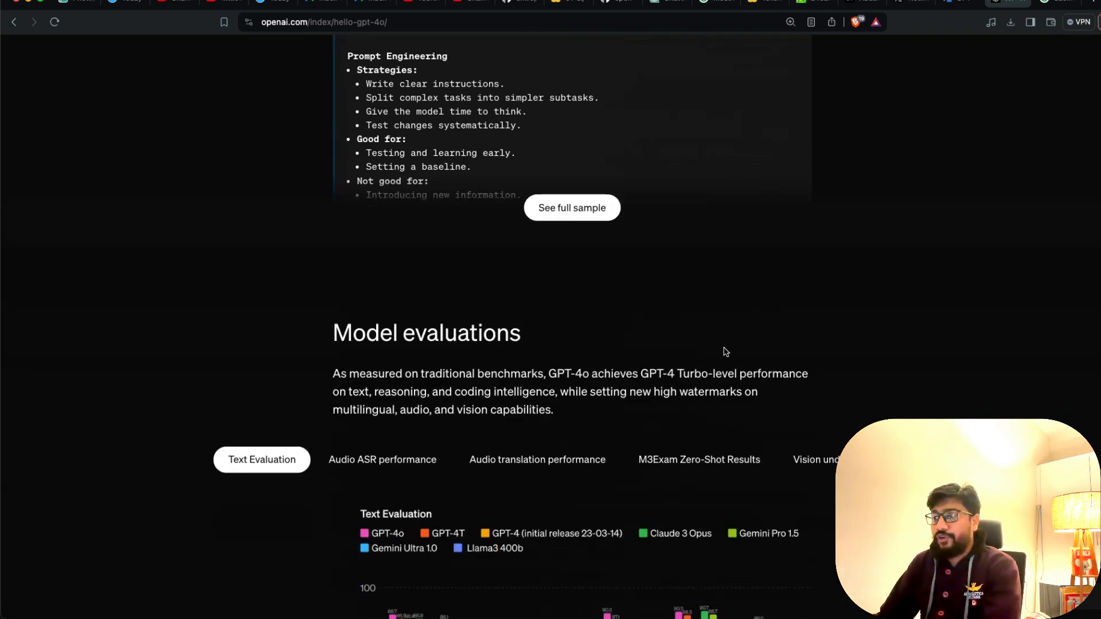
scroll(down, 3)
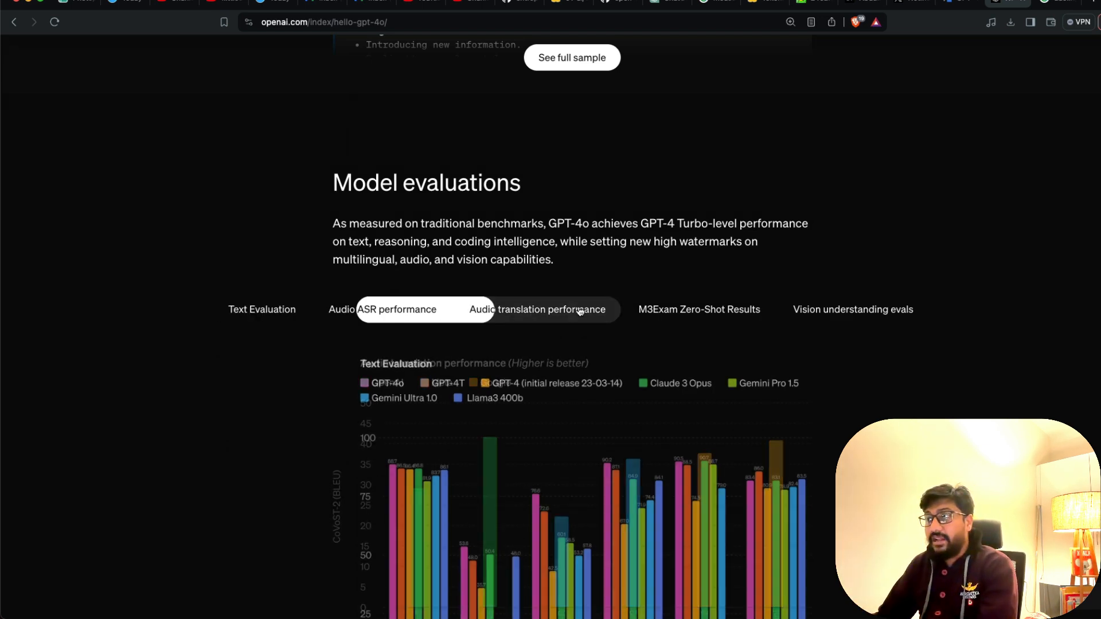
click(537, 309)
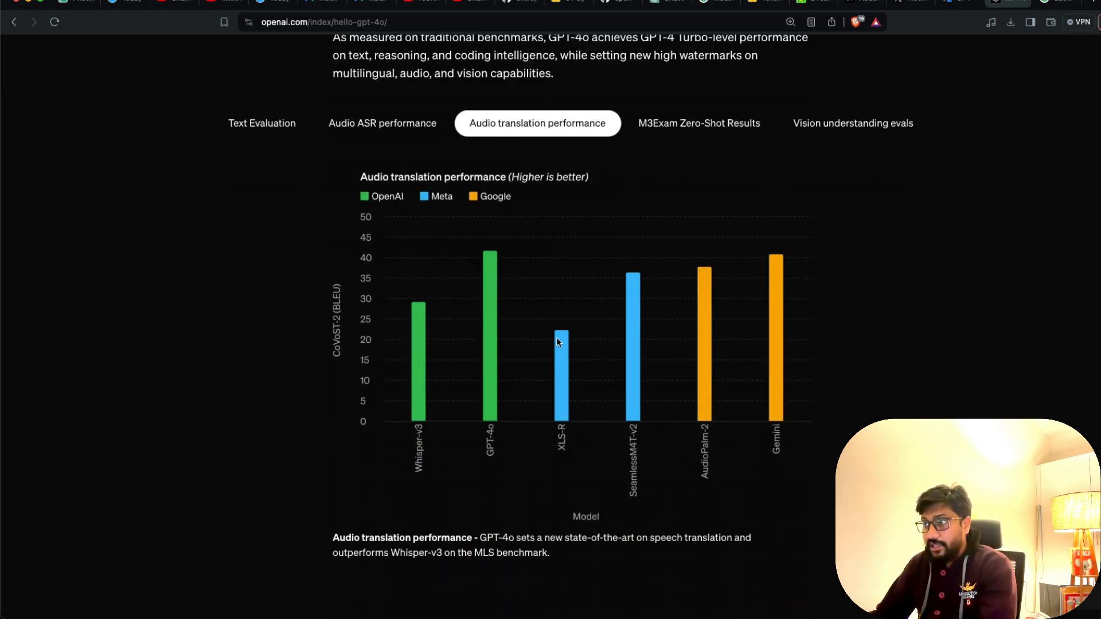
mouse_move(500, 330)
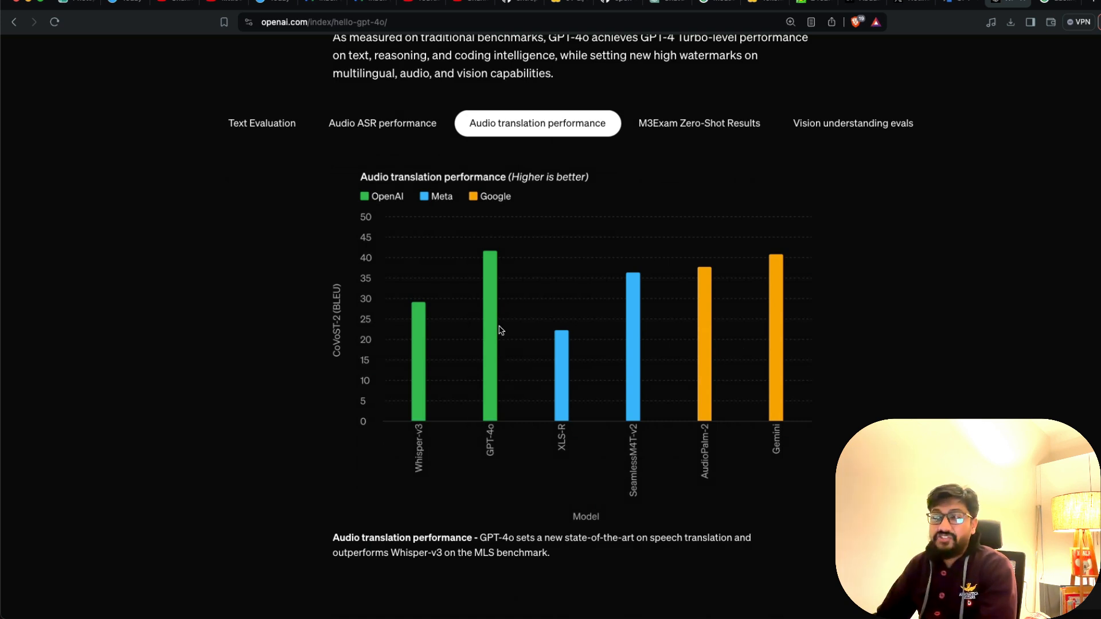
mouse_move(498, 351)
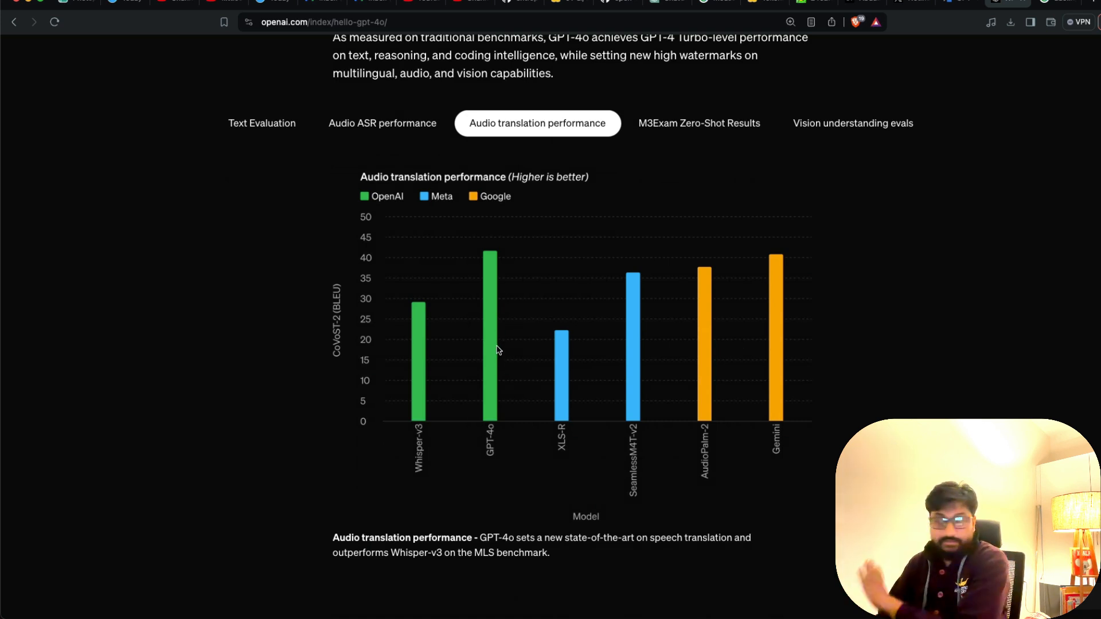
mouse_move(798, 361)
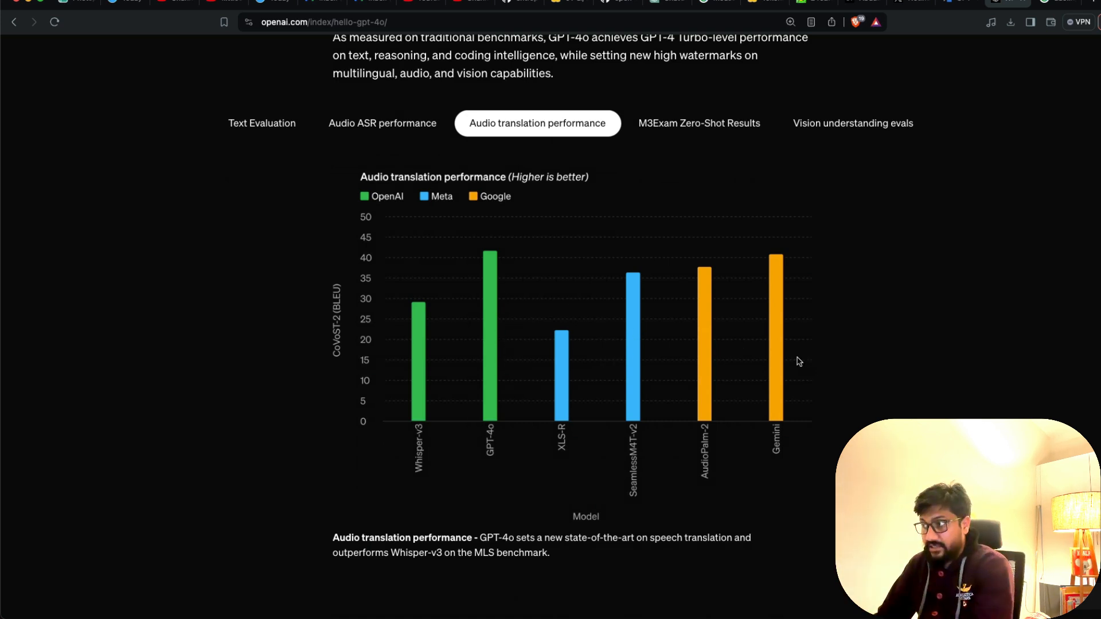
mouse_move(850, 391)
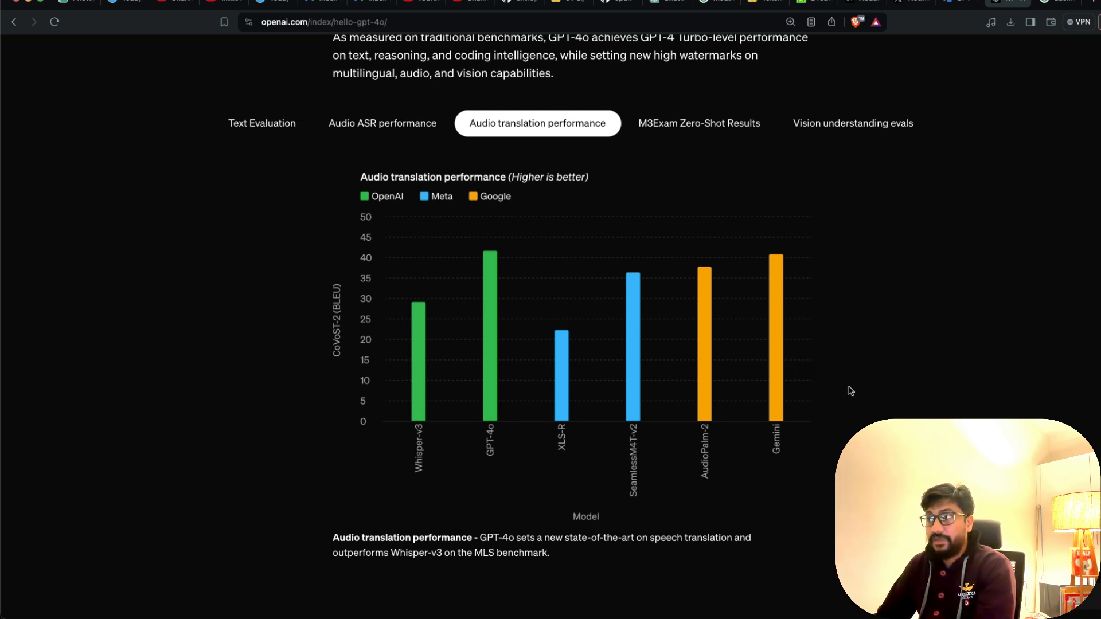
mouse_move(647, 357)
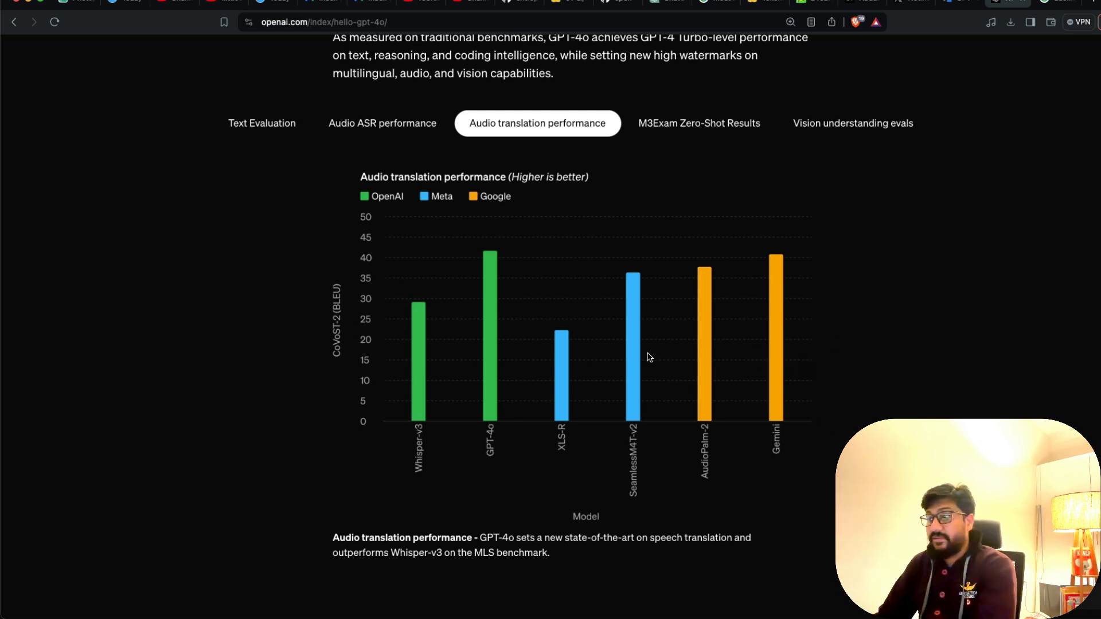
Show the Audio ASR performance chart comparing Whisper-v3 and GPT-4o word error rates.
click(382, 123)
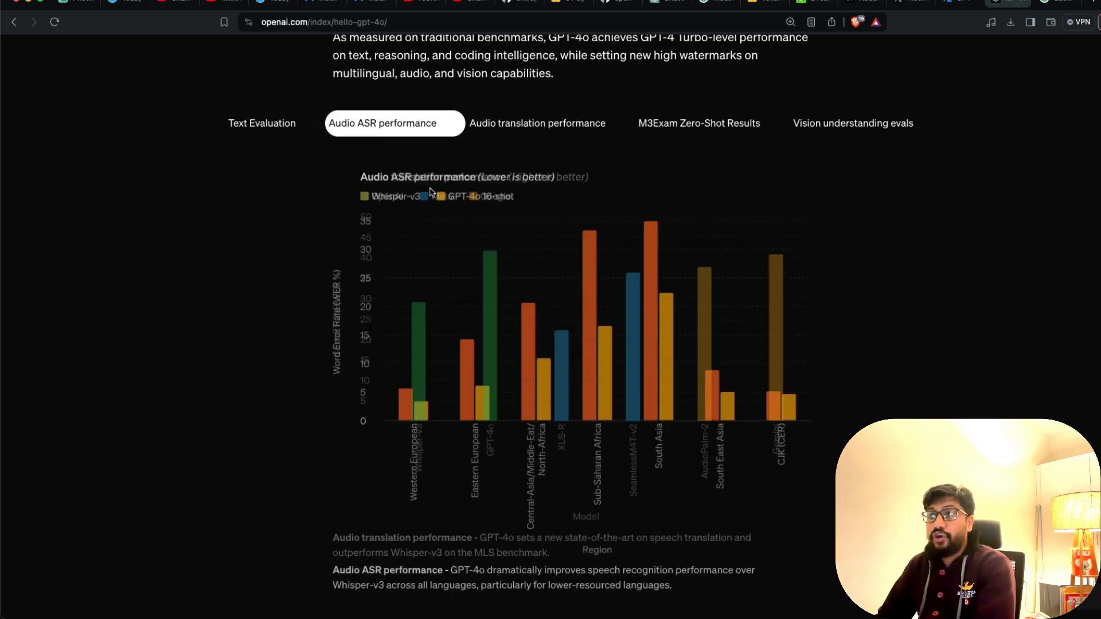
click(382, 123)
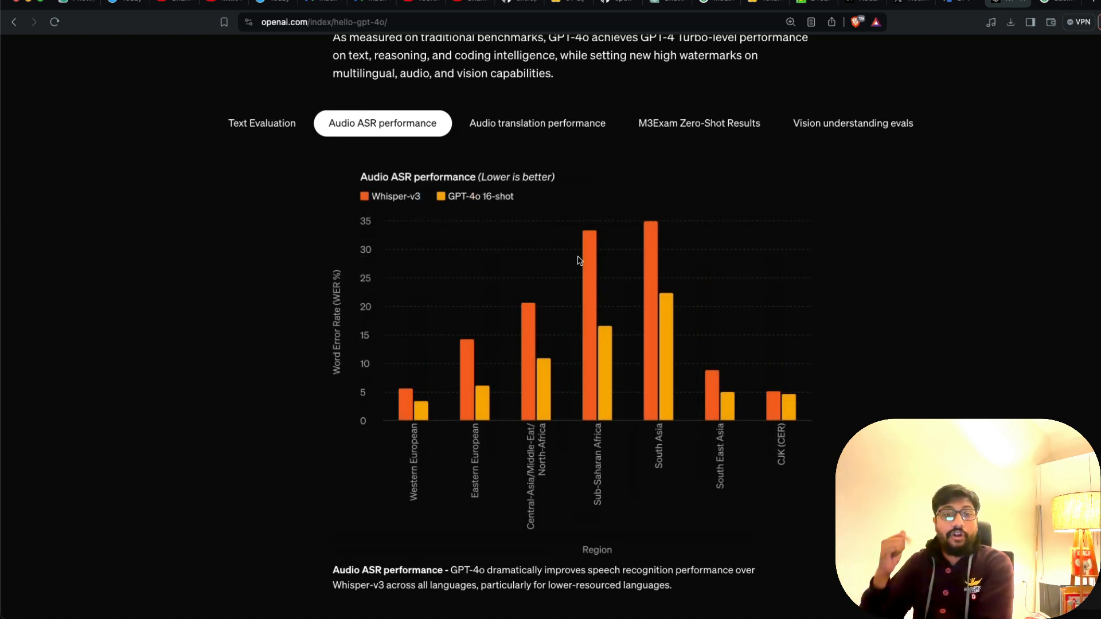
mouse_move(591, 264)
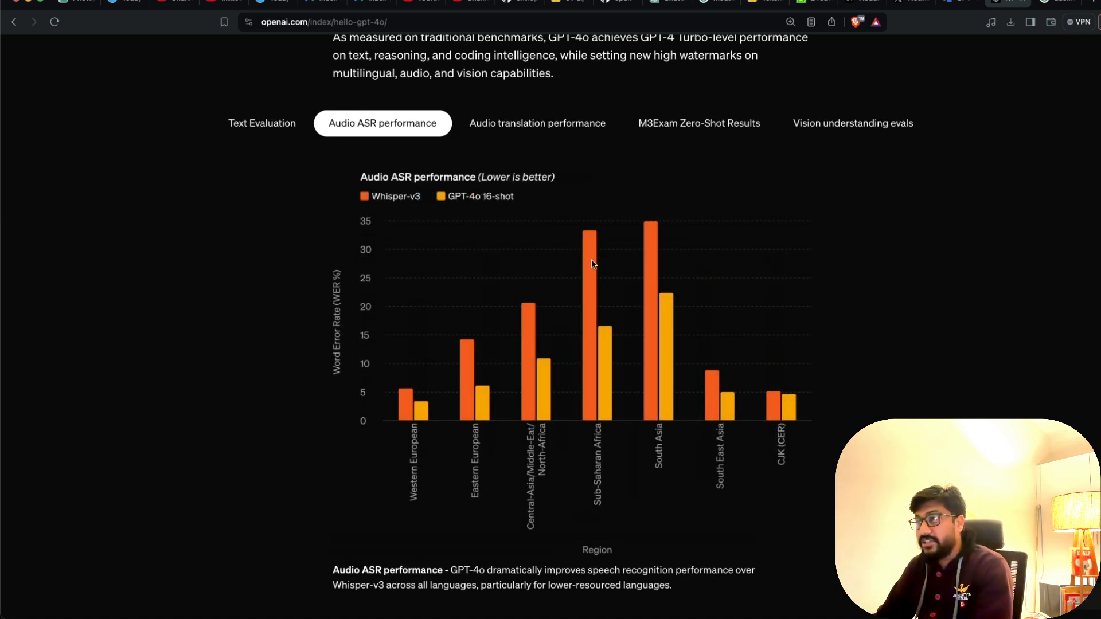
mouse_move(552, 351)
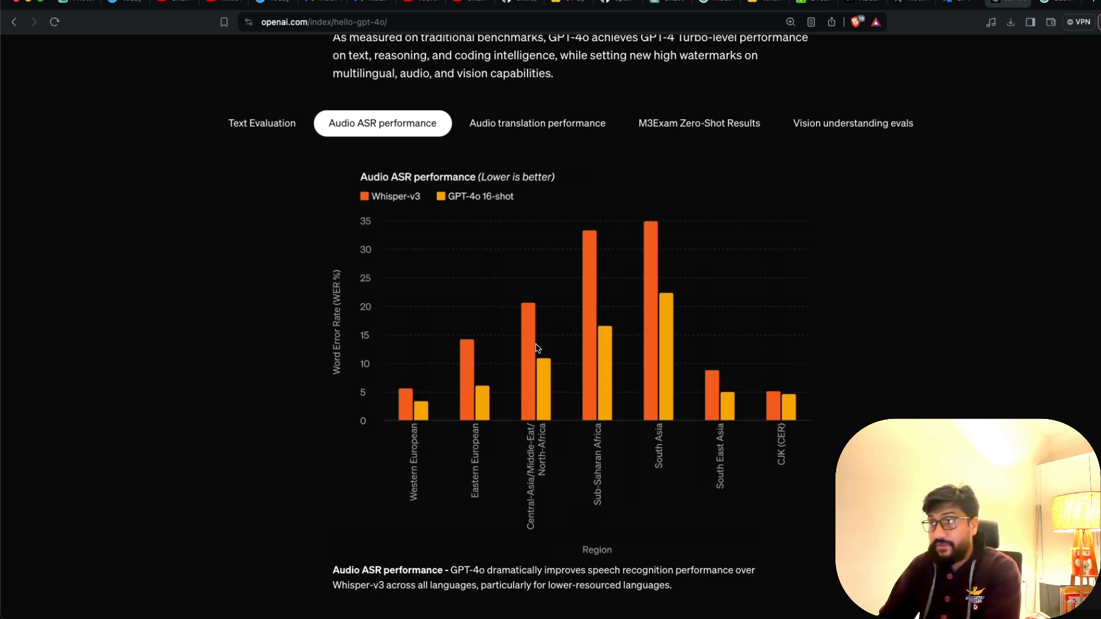
Show the Text Evaluation chart comparing GPT-4o against other leading models.
click(261, 123)
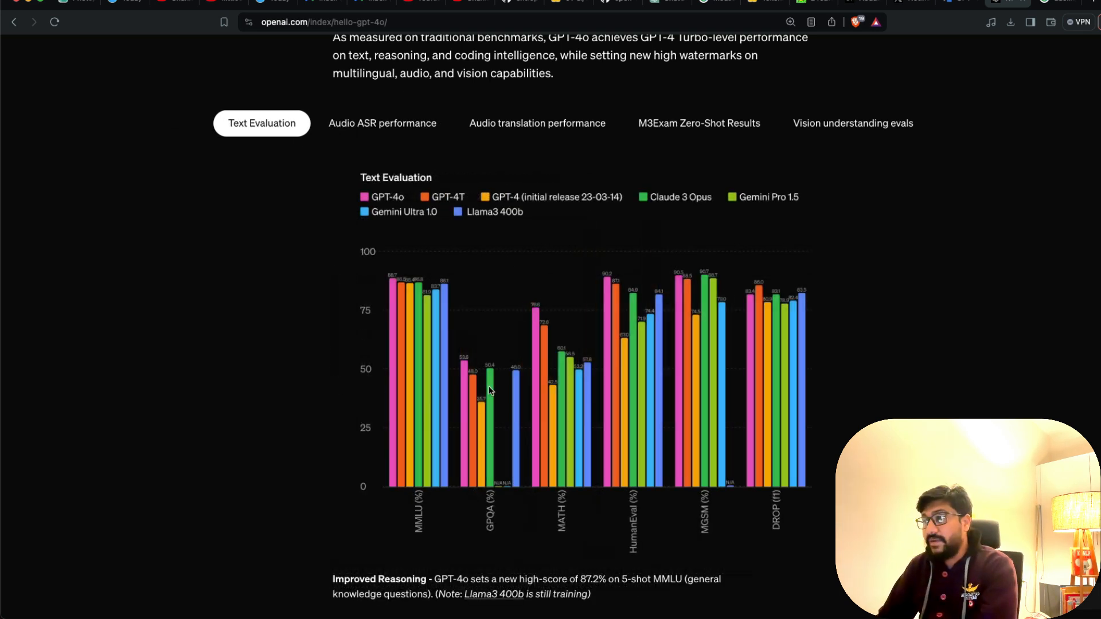
mouse_move(926, 260)
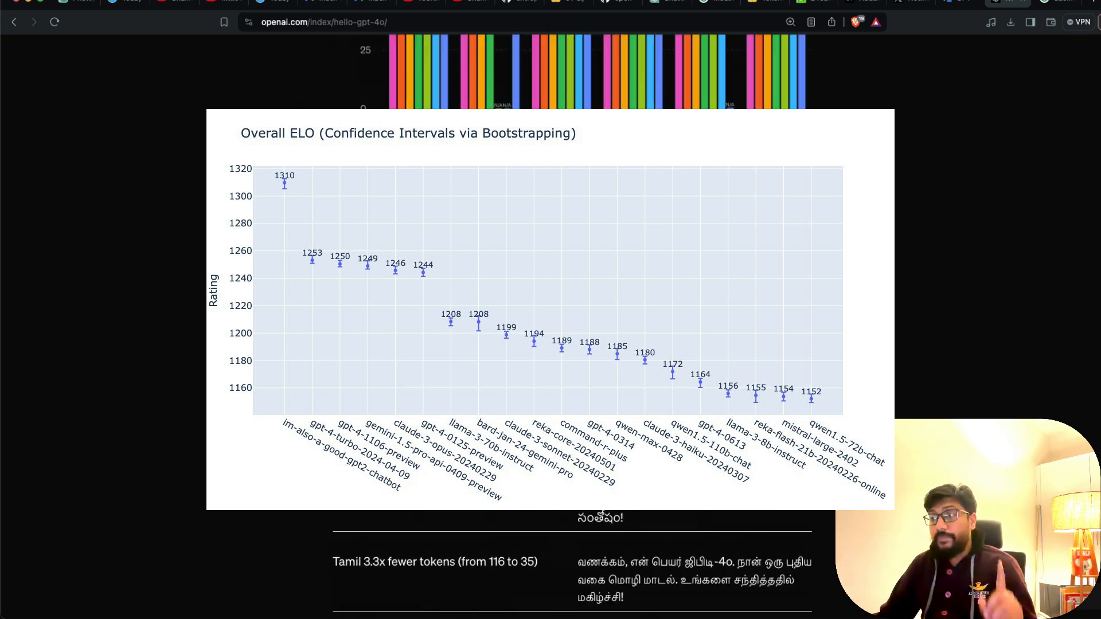
Scroll down the Language tokenization table through the Chinese and Japanese rows.
scroll(up, 3)
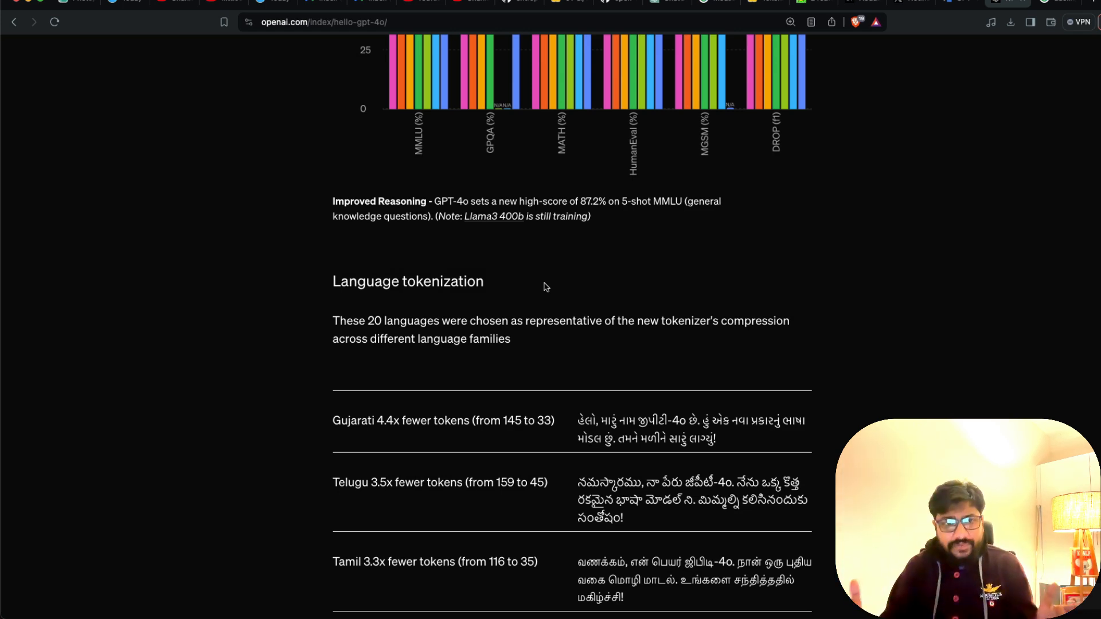
scroll(down, 3)
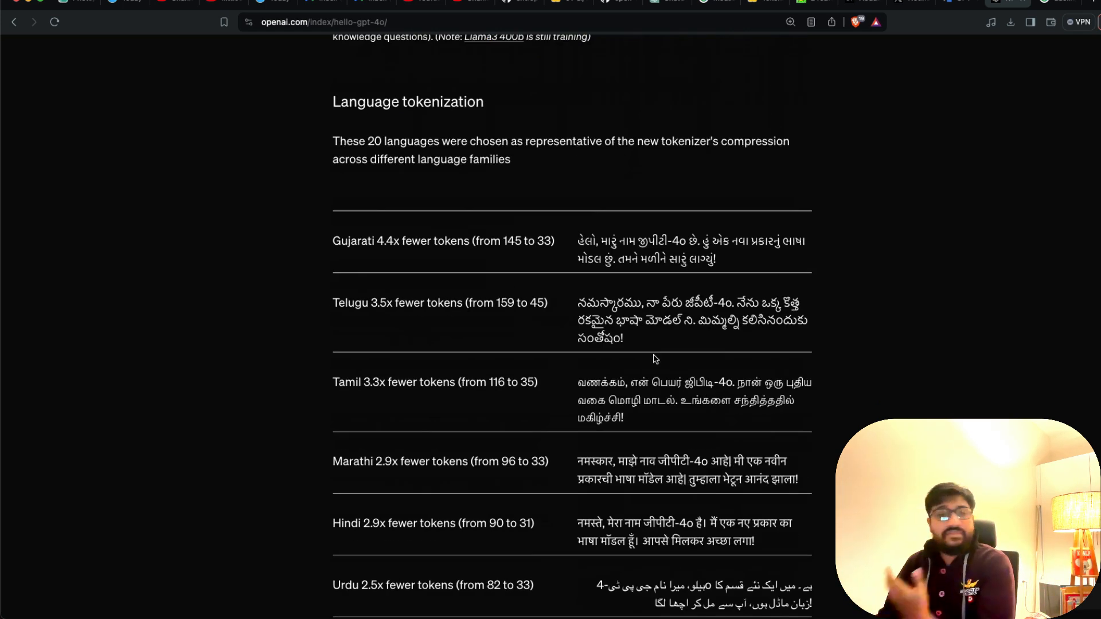
mouse_move(528, 307)
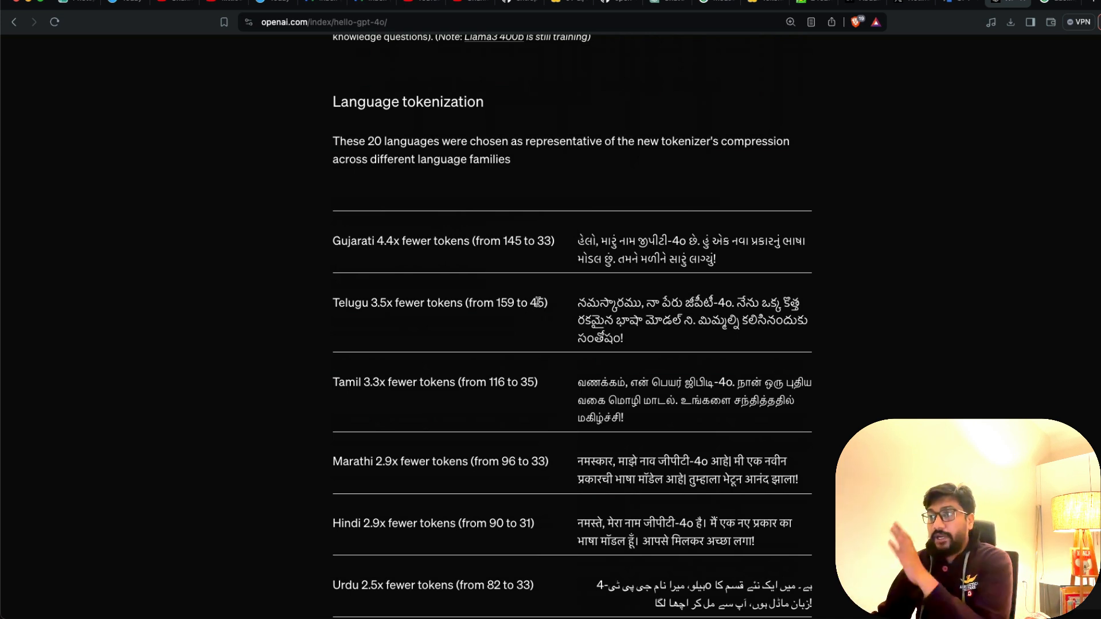
mouse_move(567, 261)
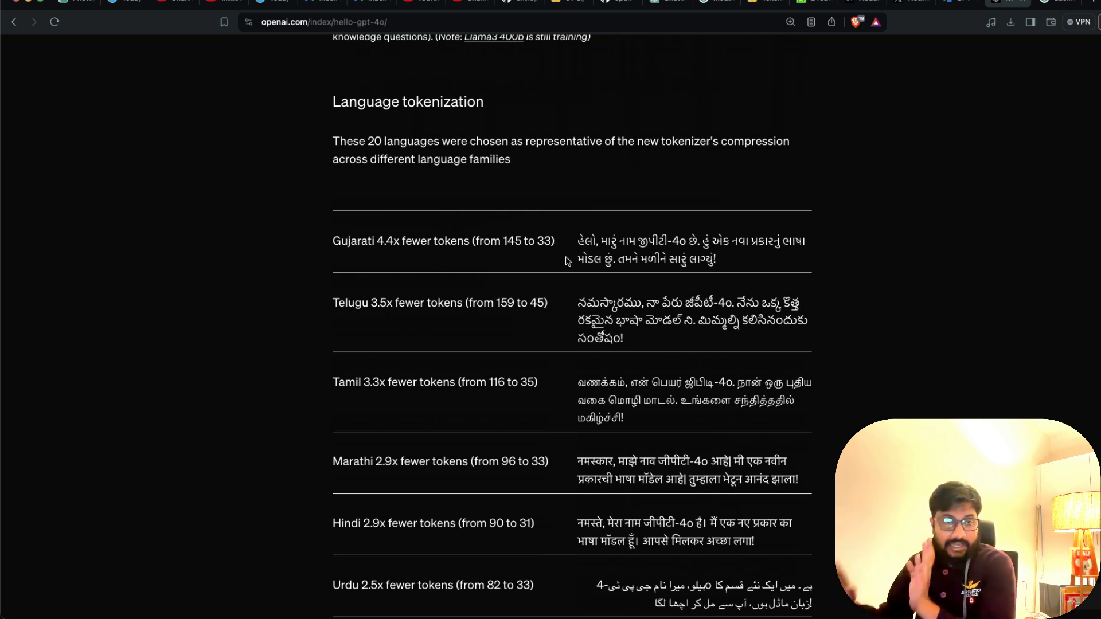
mouse_move(337, 240)
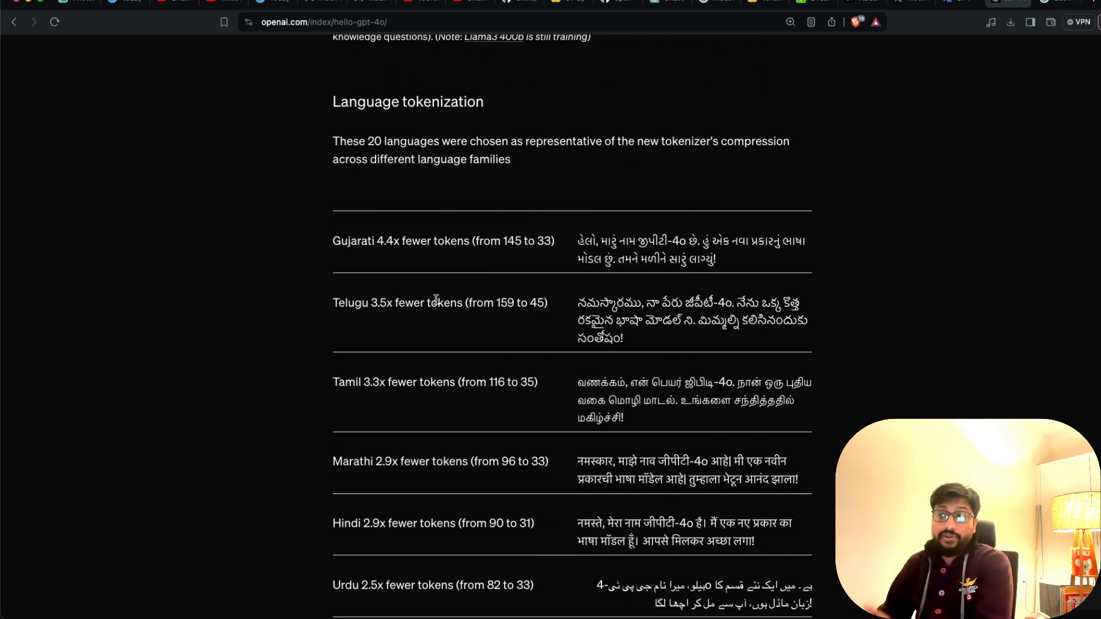
mouse_move(333, 385)
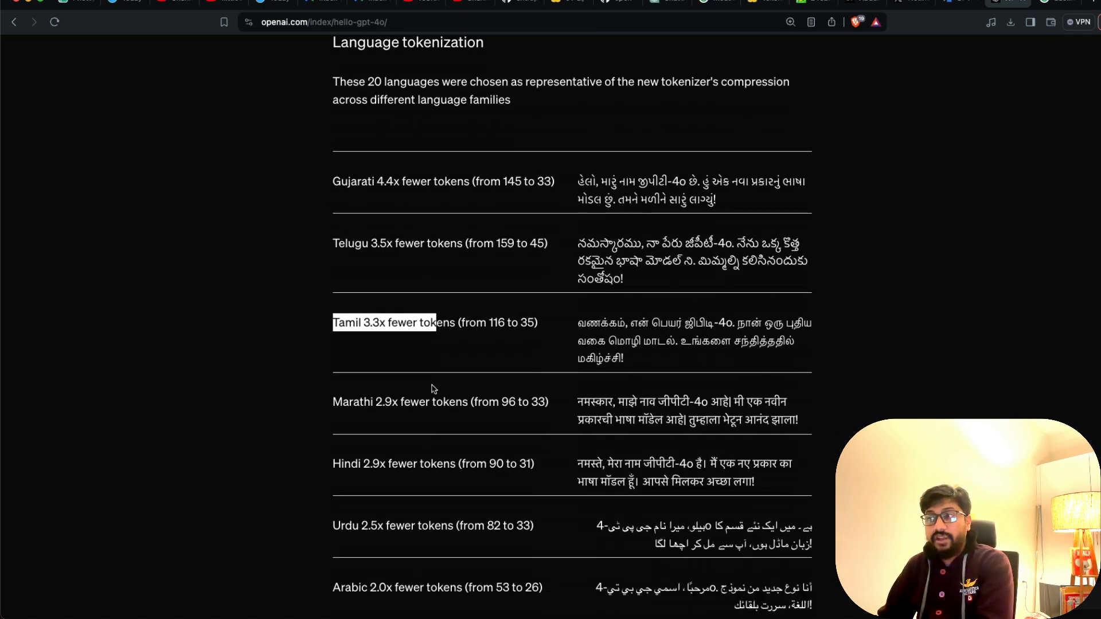
scroll(down, 3)
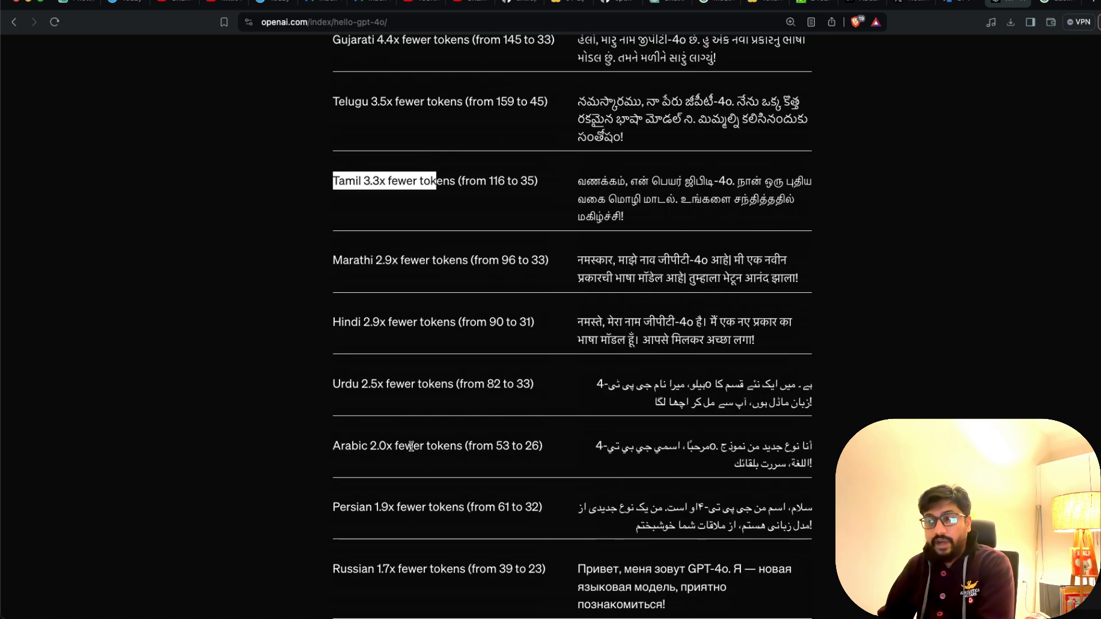
scroll(down, 3)
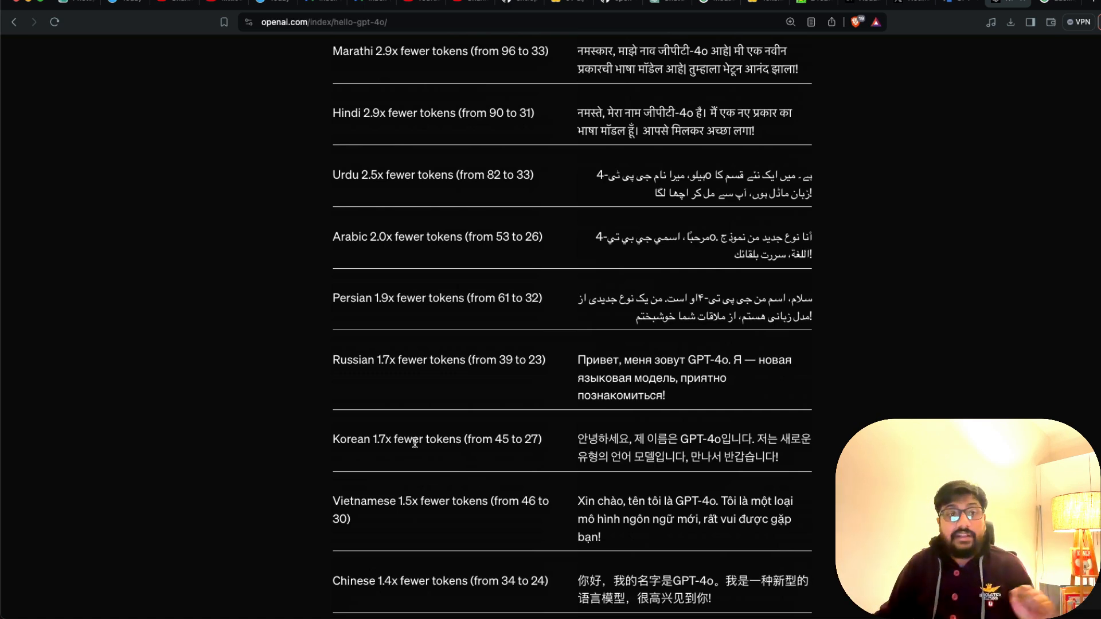
scroll(down, 3)
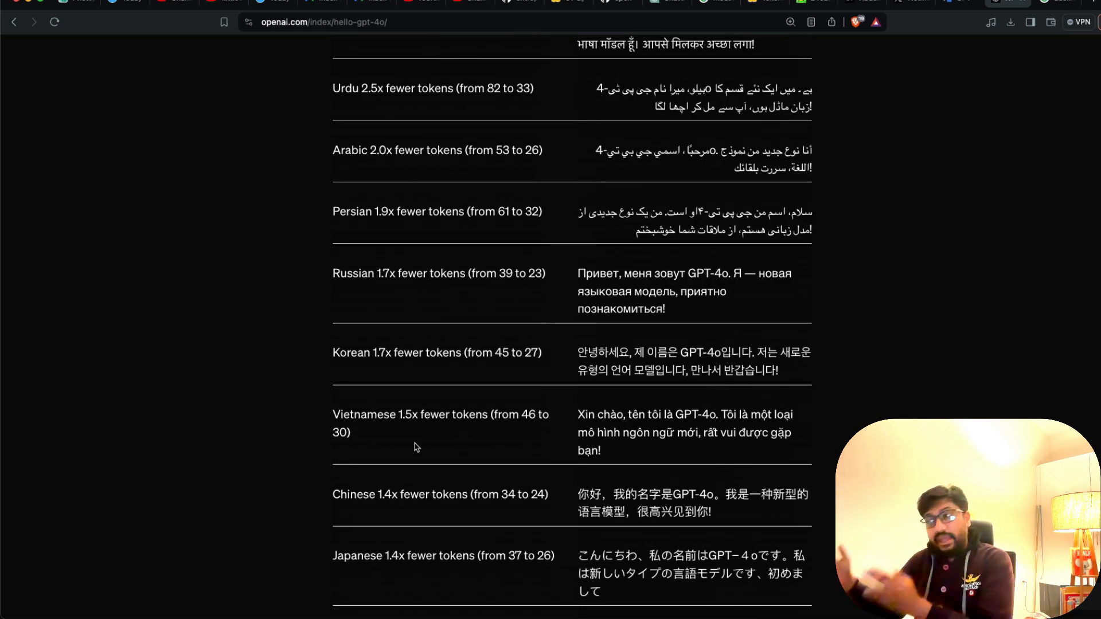
mouse_move(413, 434)
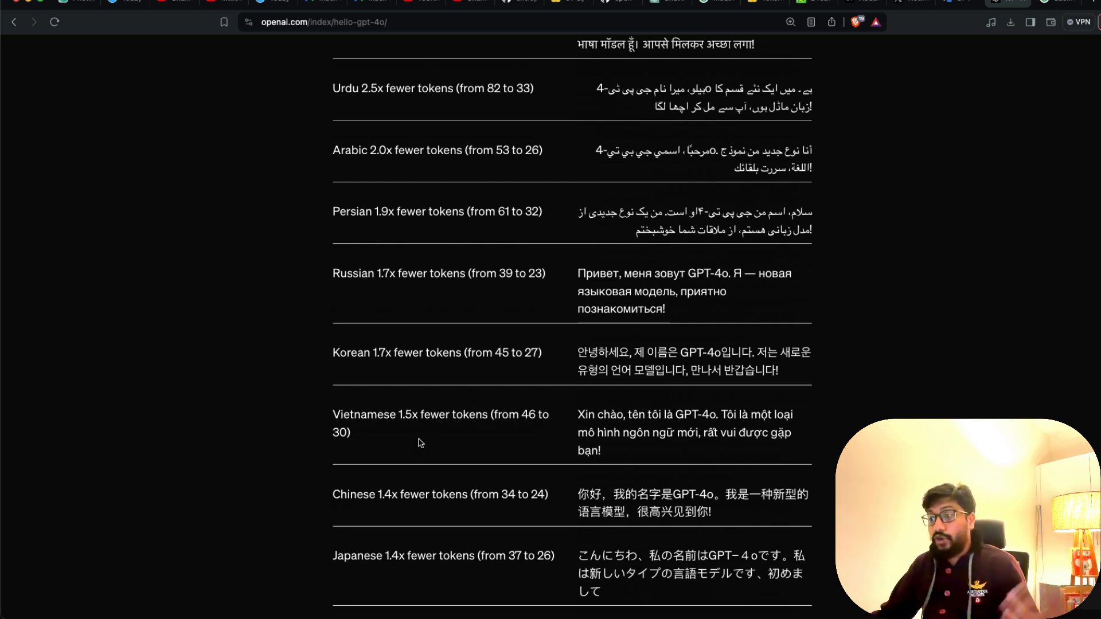
Scroll past Model safety to the Model availability section on ChatGPT and API rollout.
scroll(down, 3)
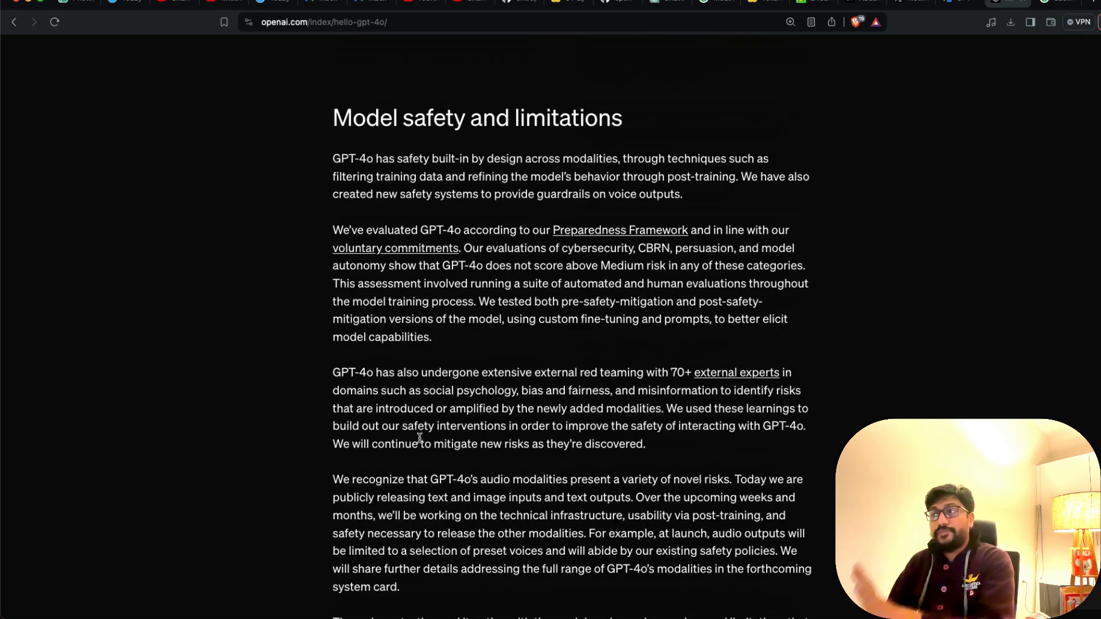
scroll(down, 3)
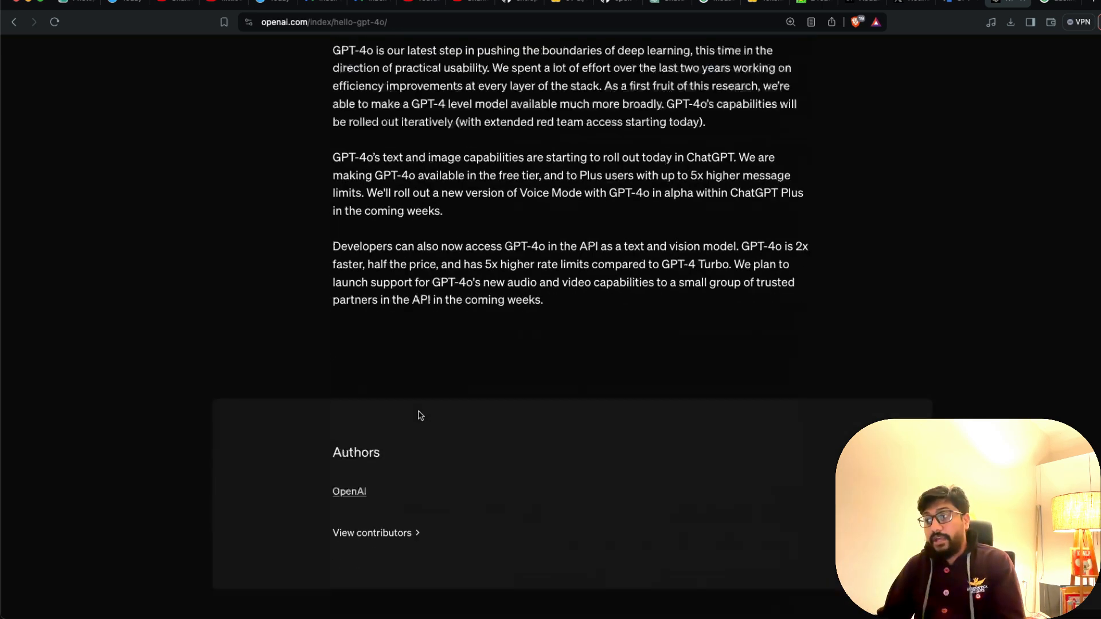
scroll(up, 3)
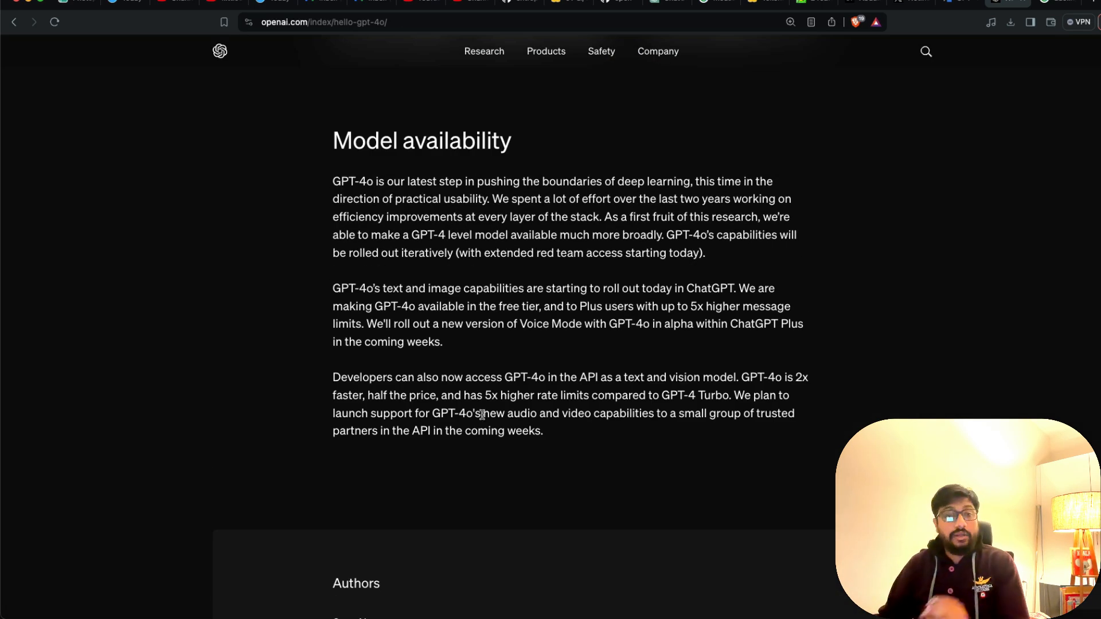
mouse_move(595, 400)
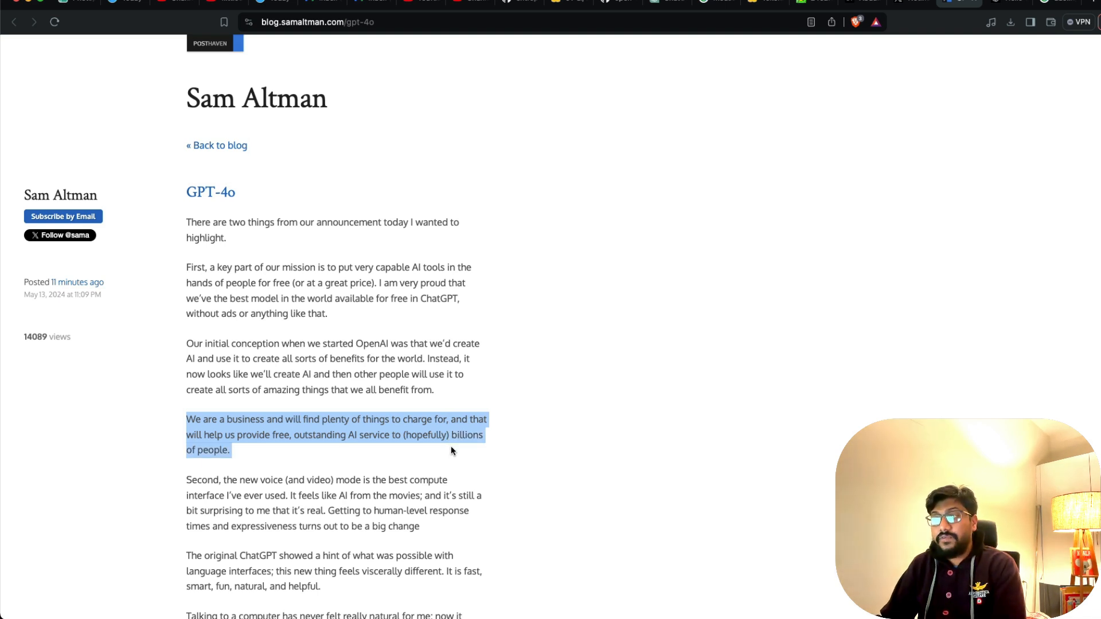
mouse_move(427, 452)
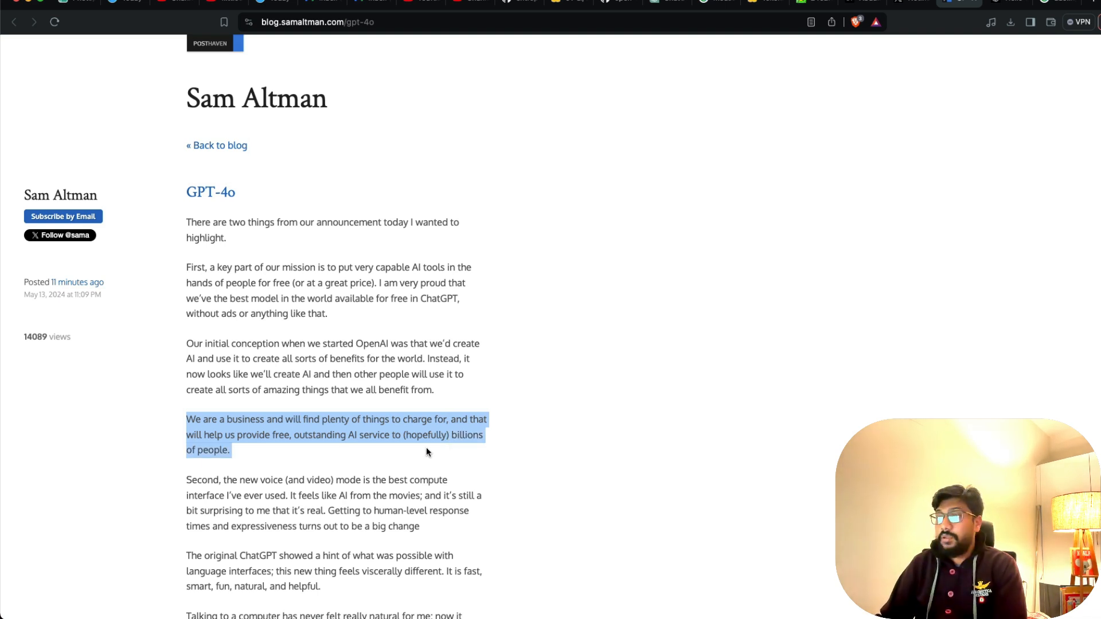
Select the 'We are a business…' paragraph in Sam Altman's GPT-4o blog post.
click(371, 452)
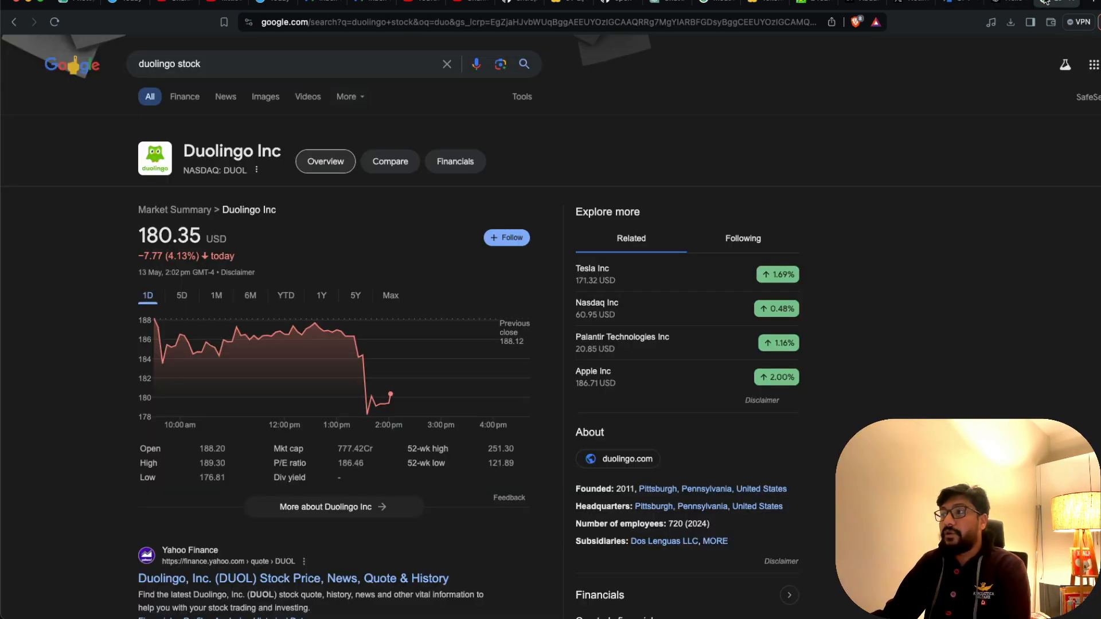
mouse_move(418, 386)
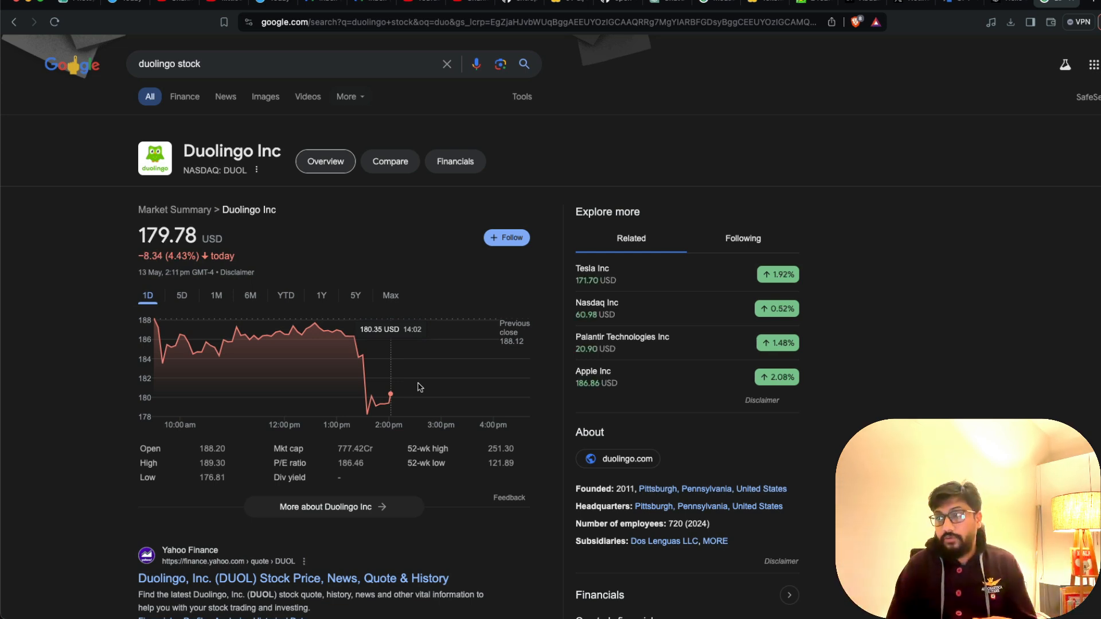
mouse_move(837, 186)
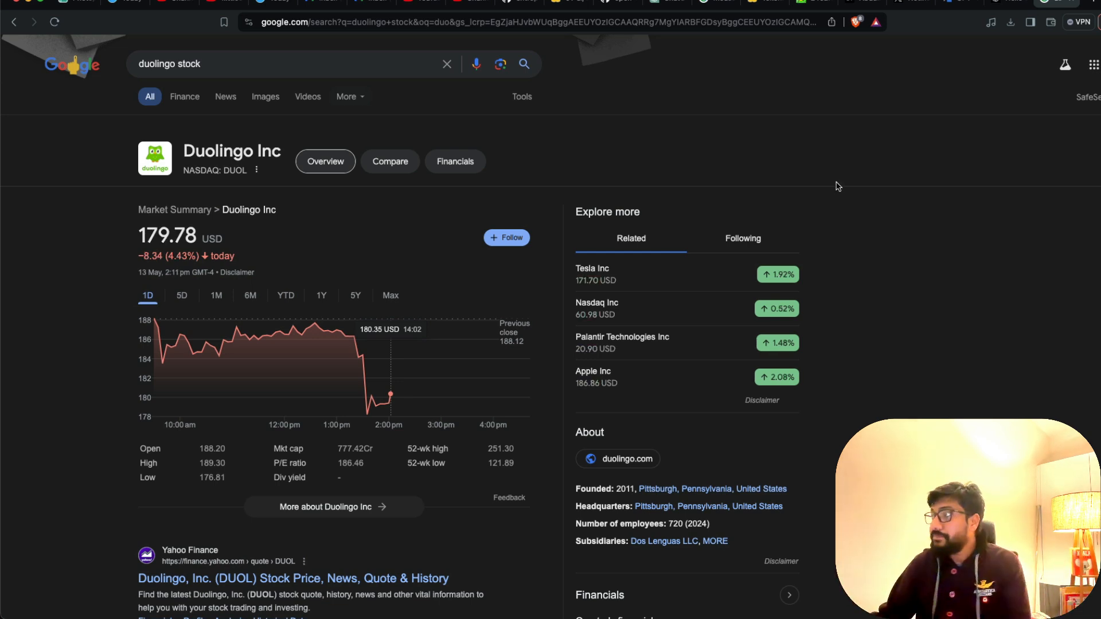